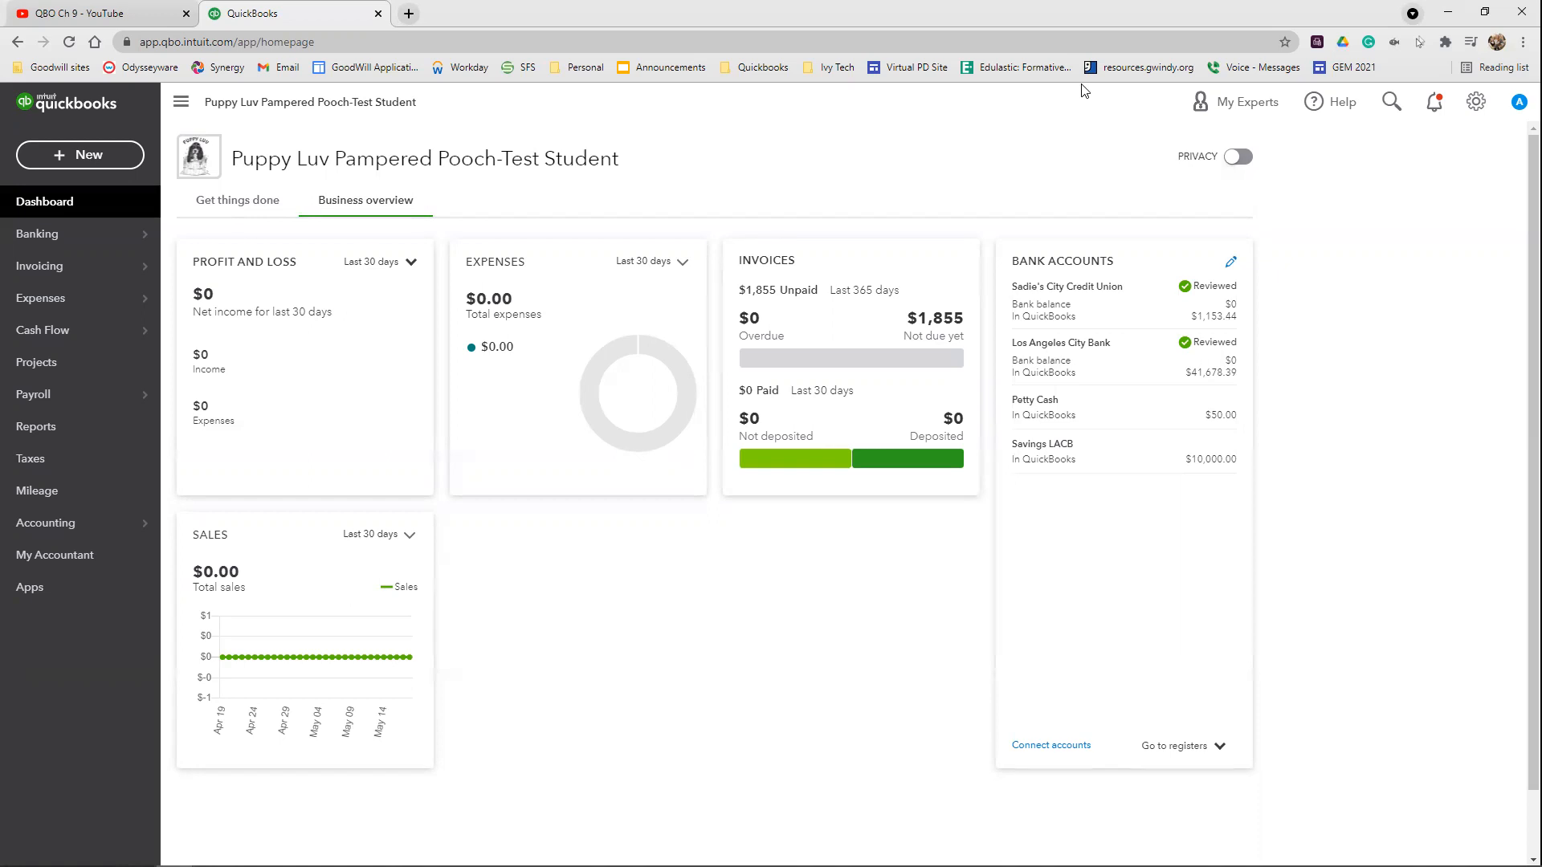
mouse_move(894, 82)
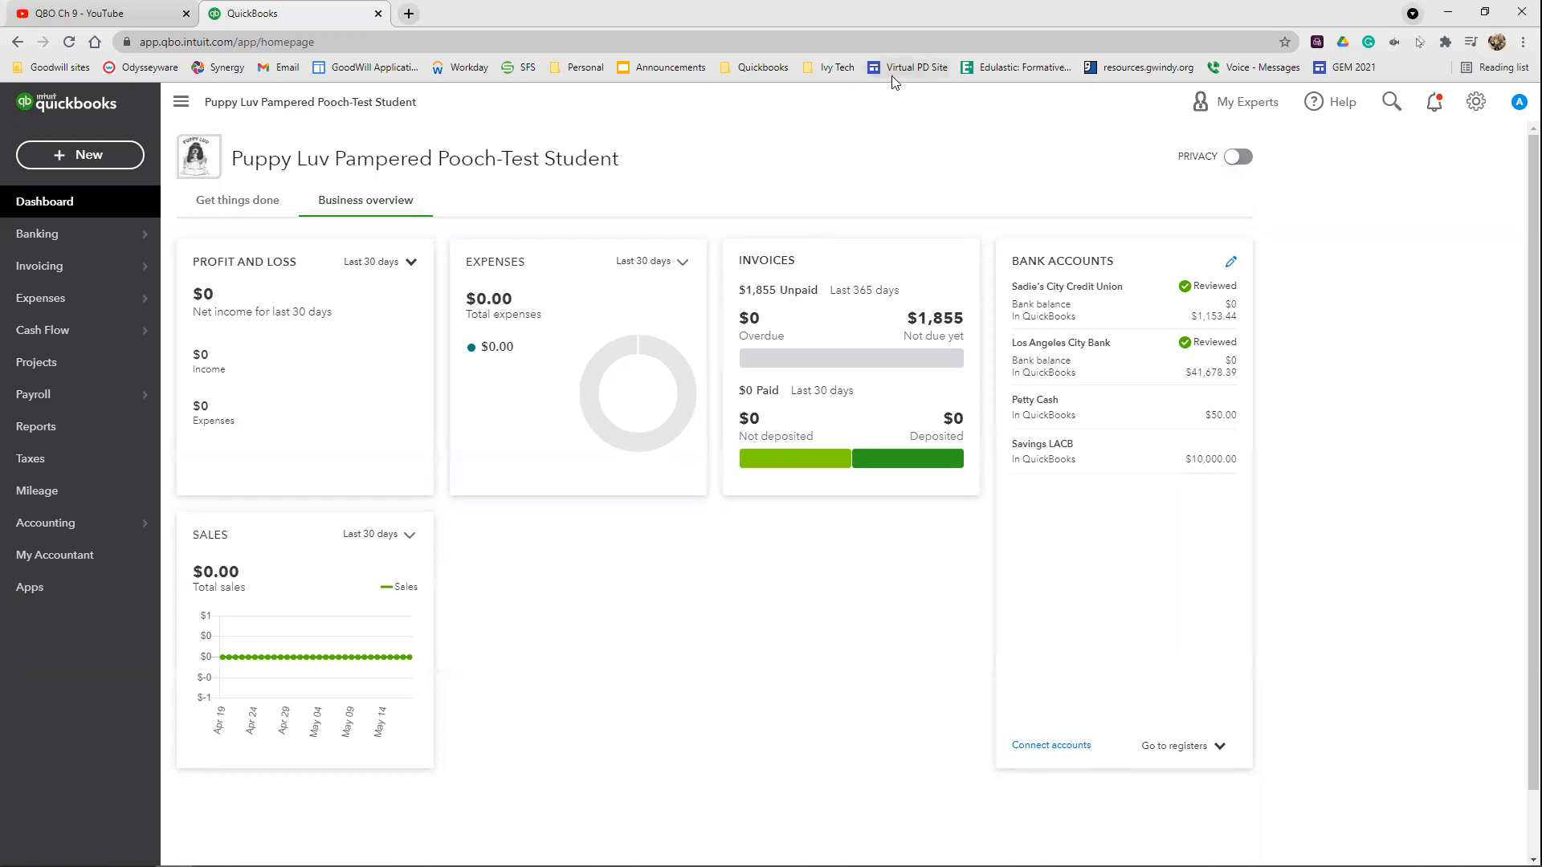
mouse_move(1475, 102)
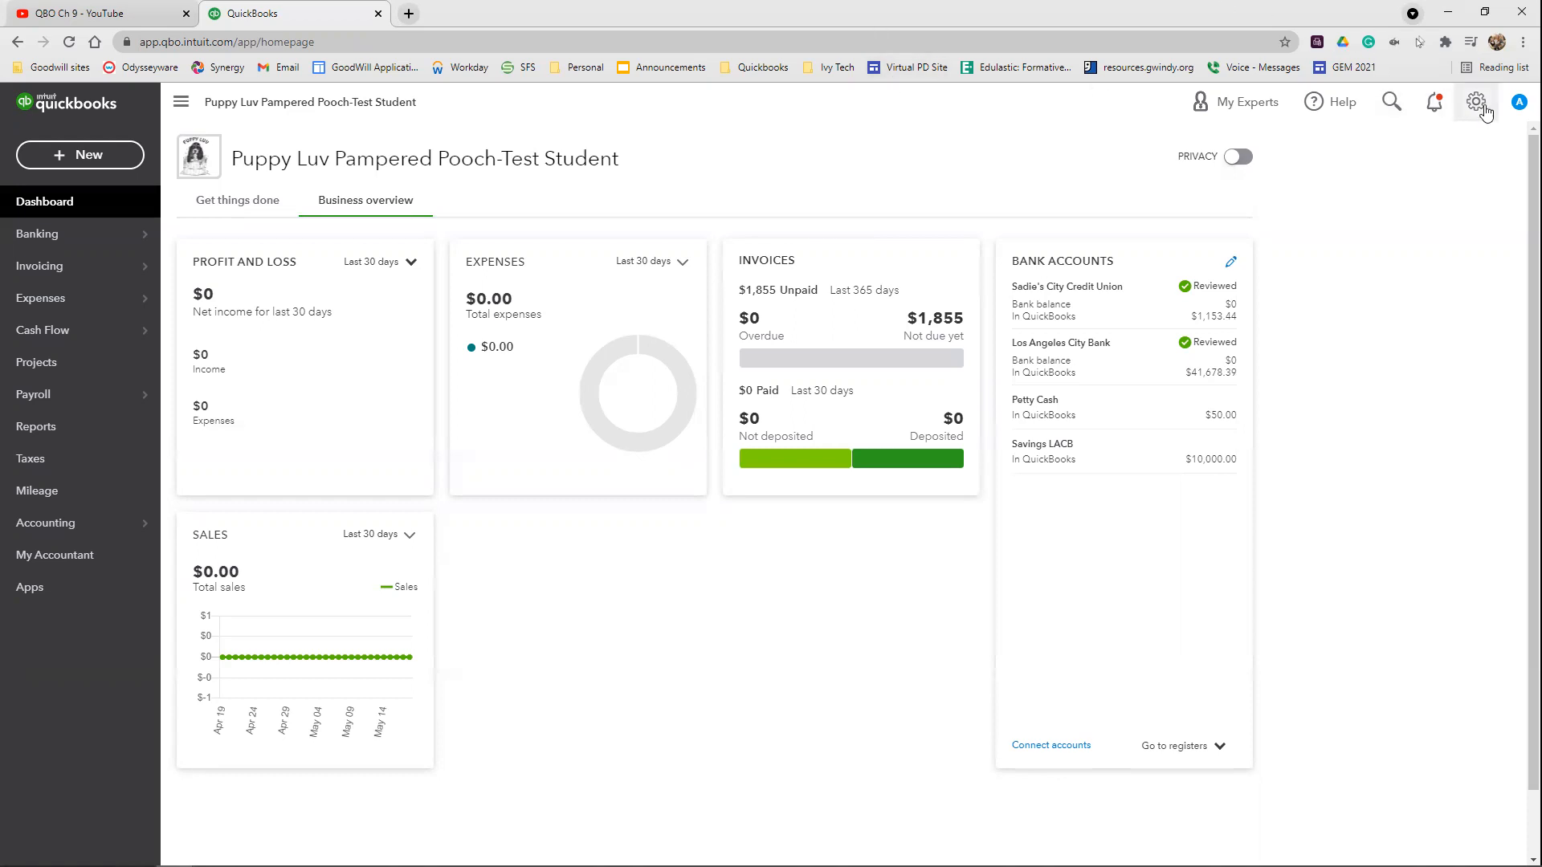
Go to Manage users from the gear menu's Your Company section
click(1476, 101)
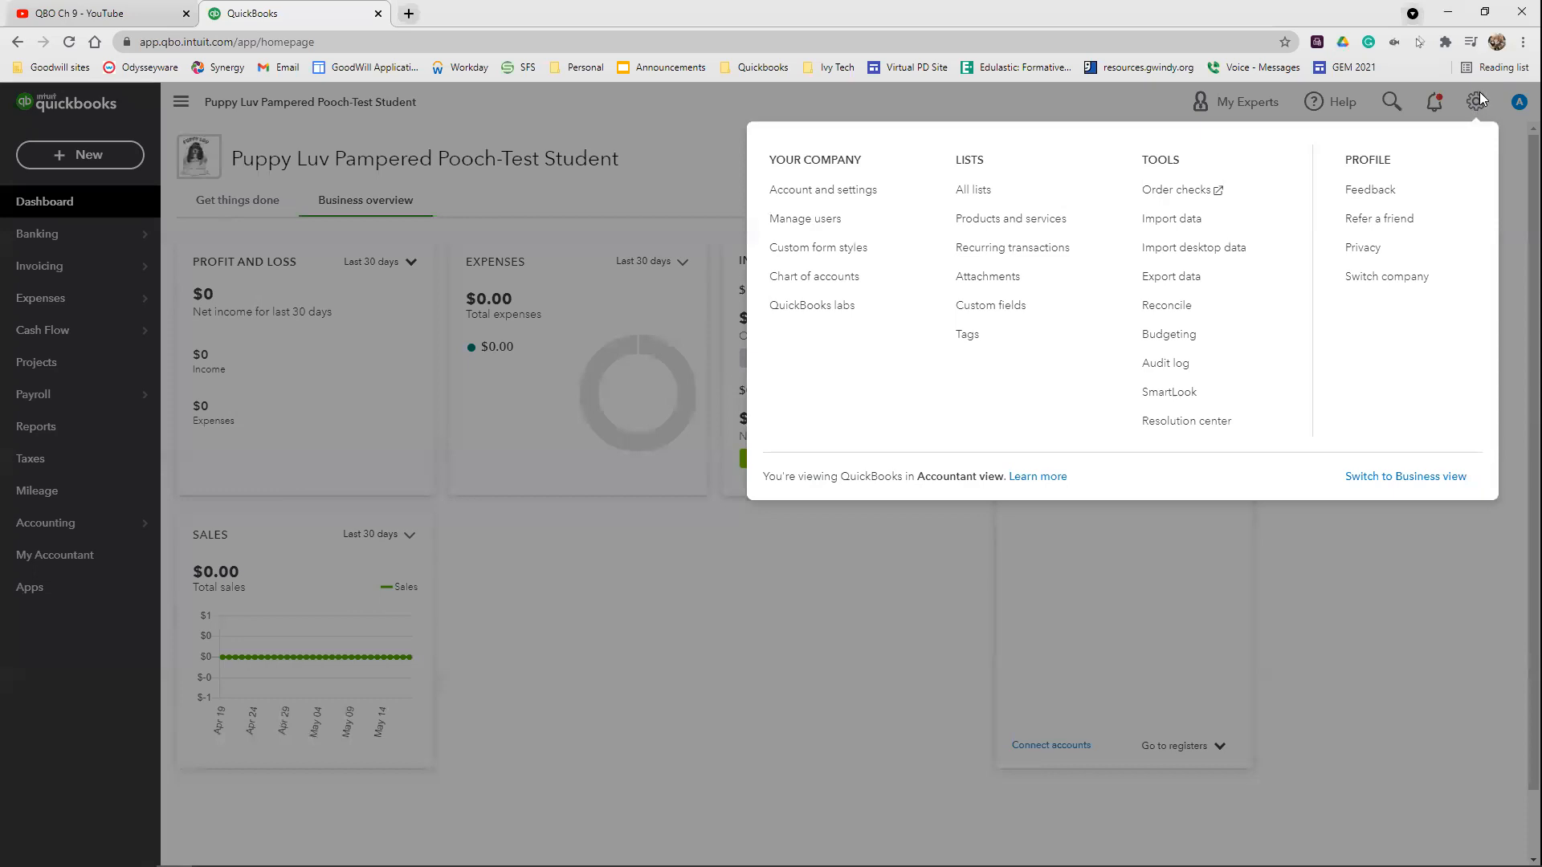
click(805, 218)
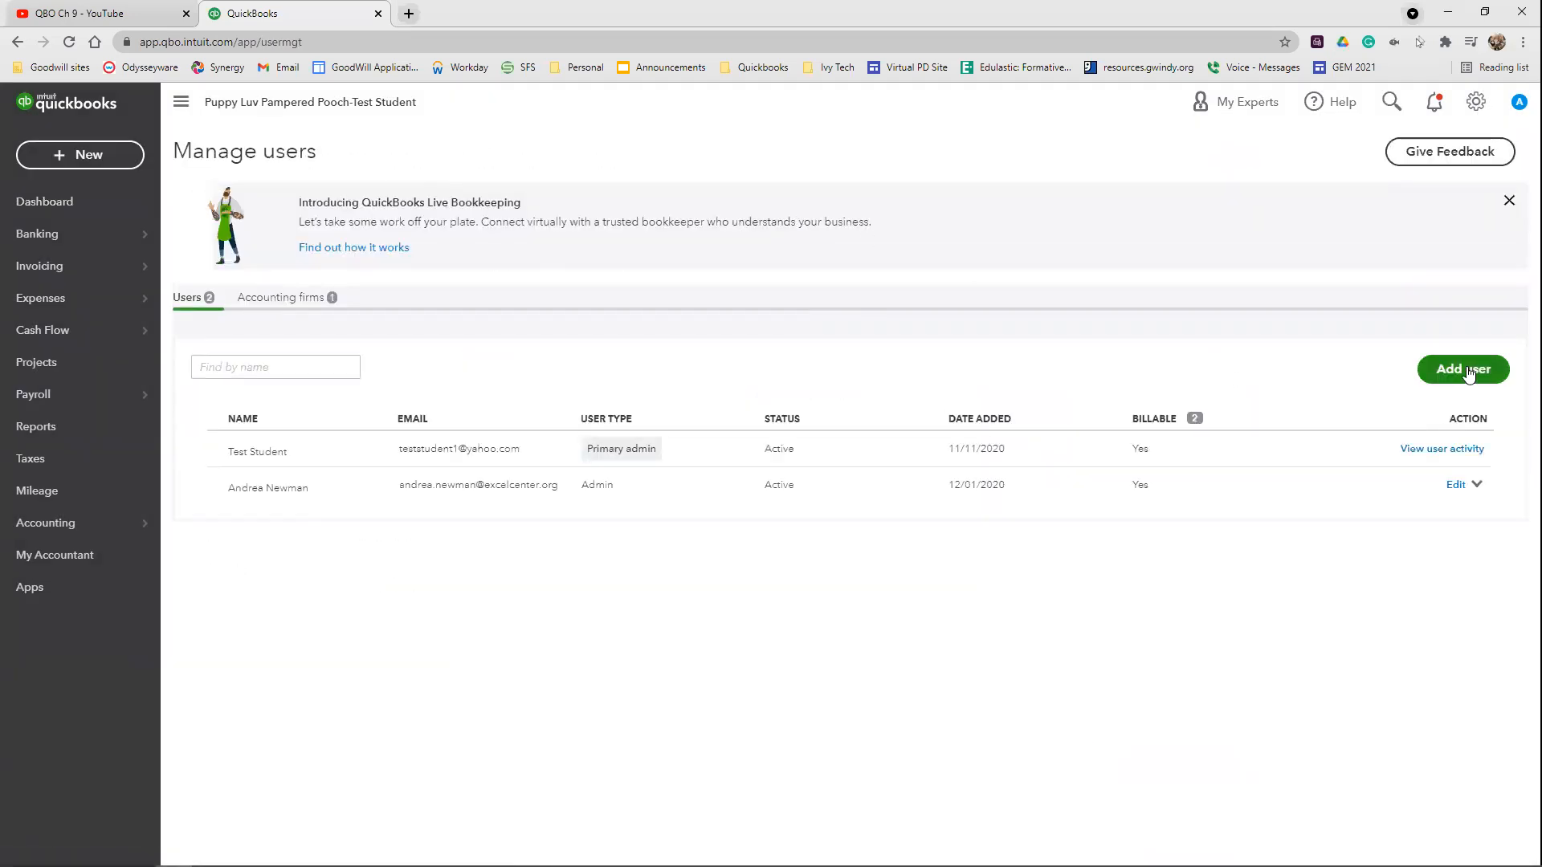
Add a new user with the Reports only user type and continue to contact info
click(1462, 369)
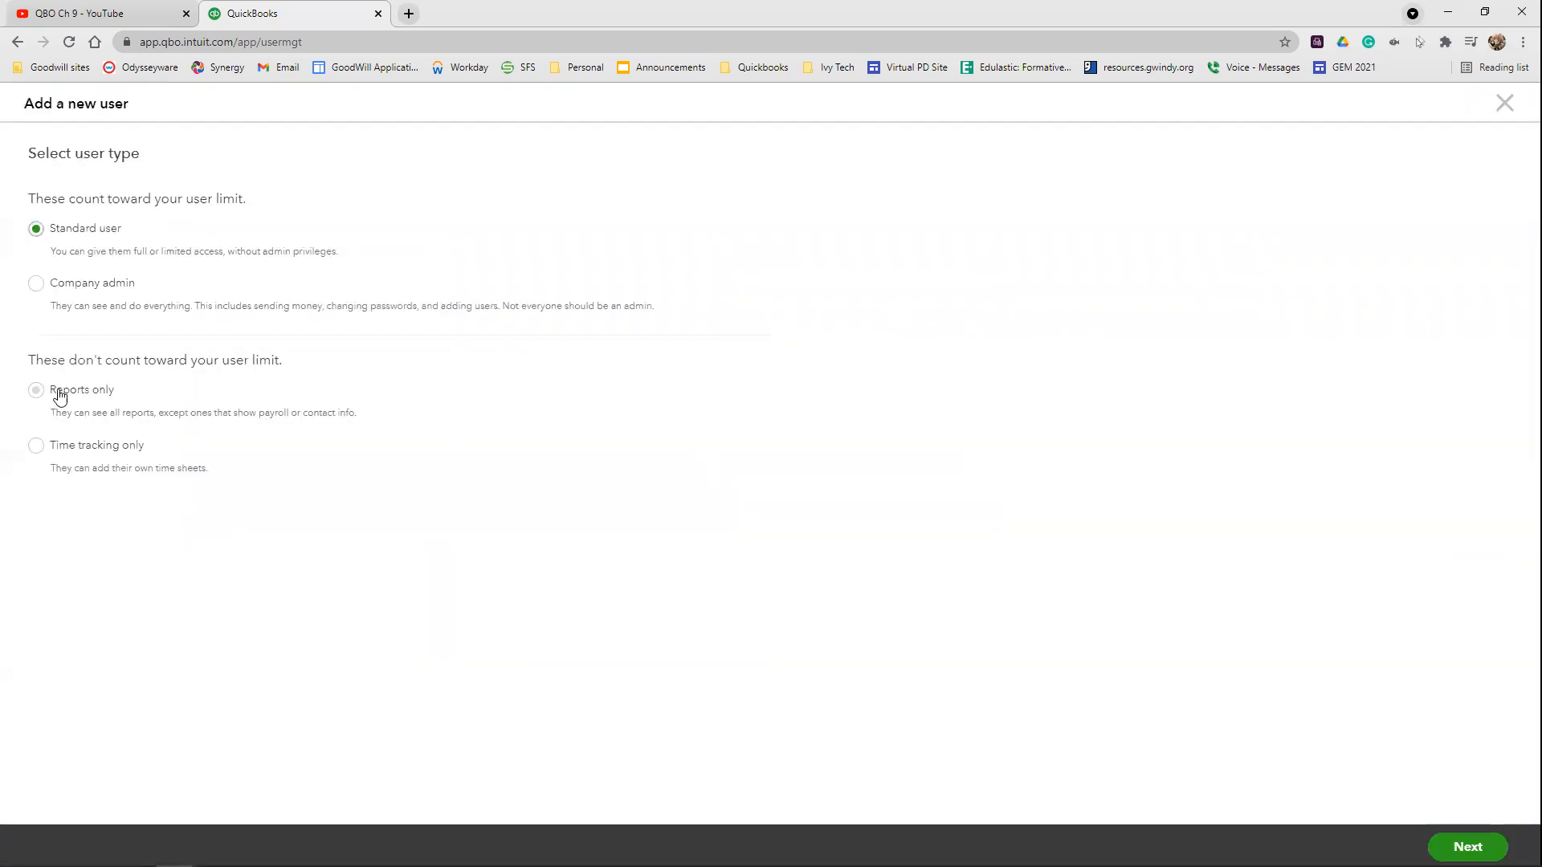
click(35, 390)
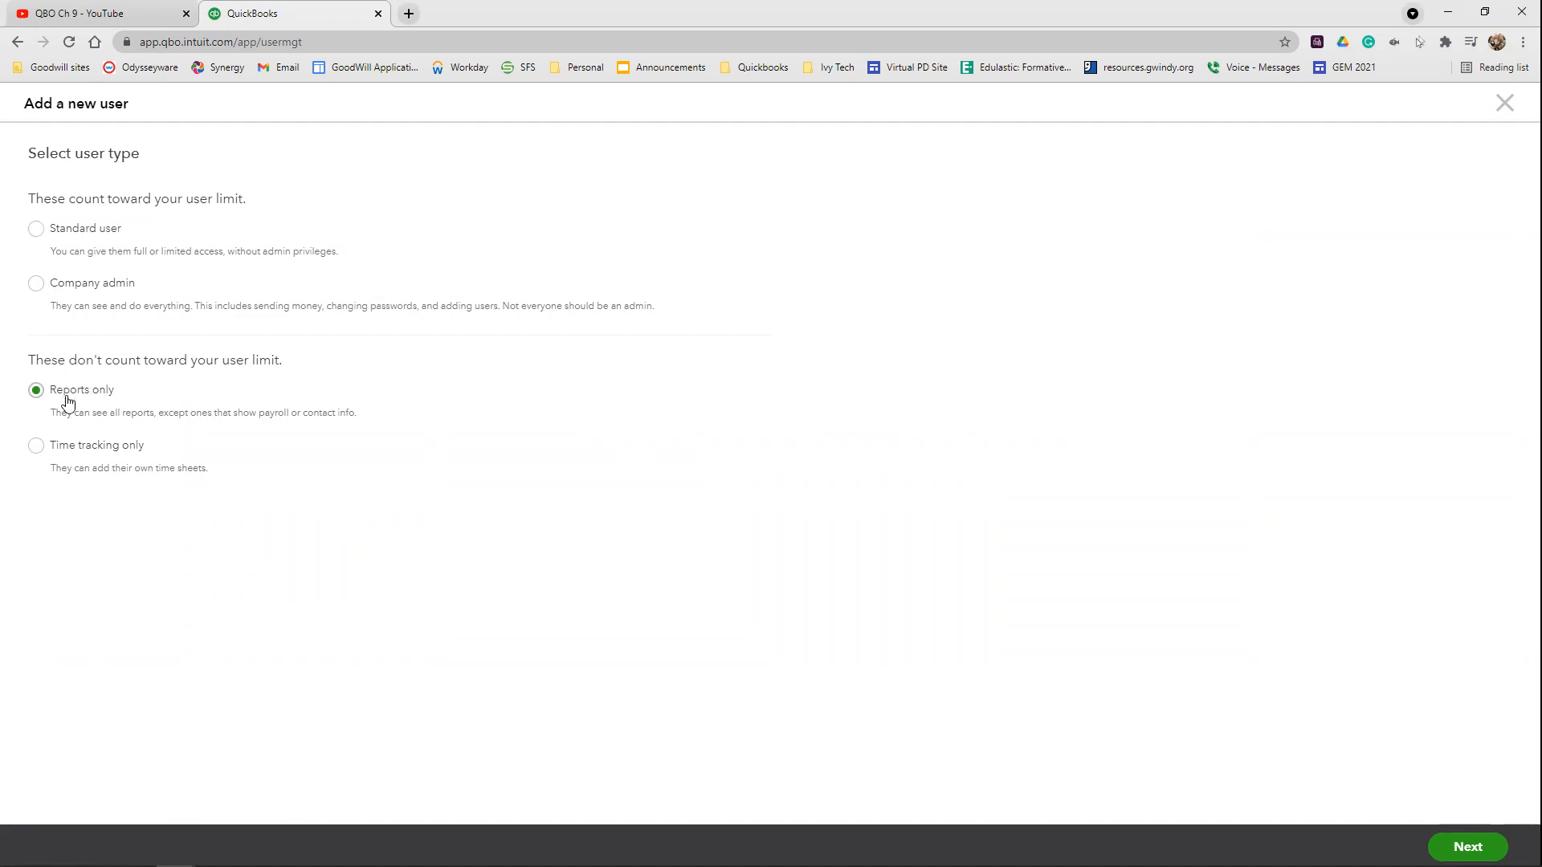
mouse_move(115, 407)
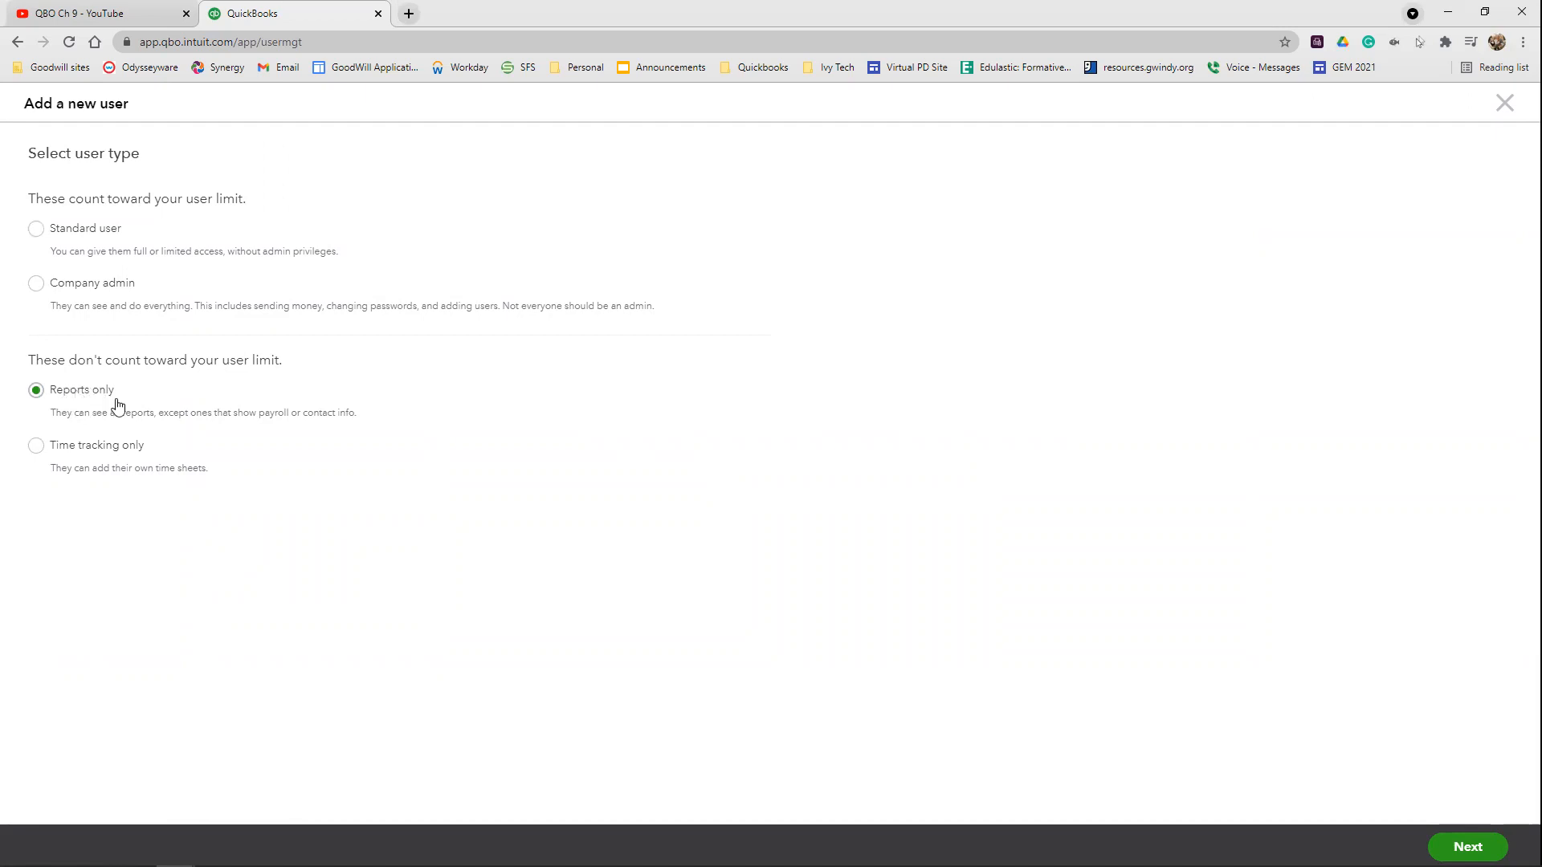
click(1467, 846)
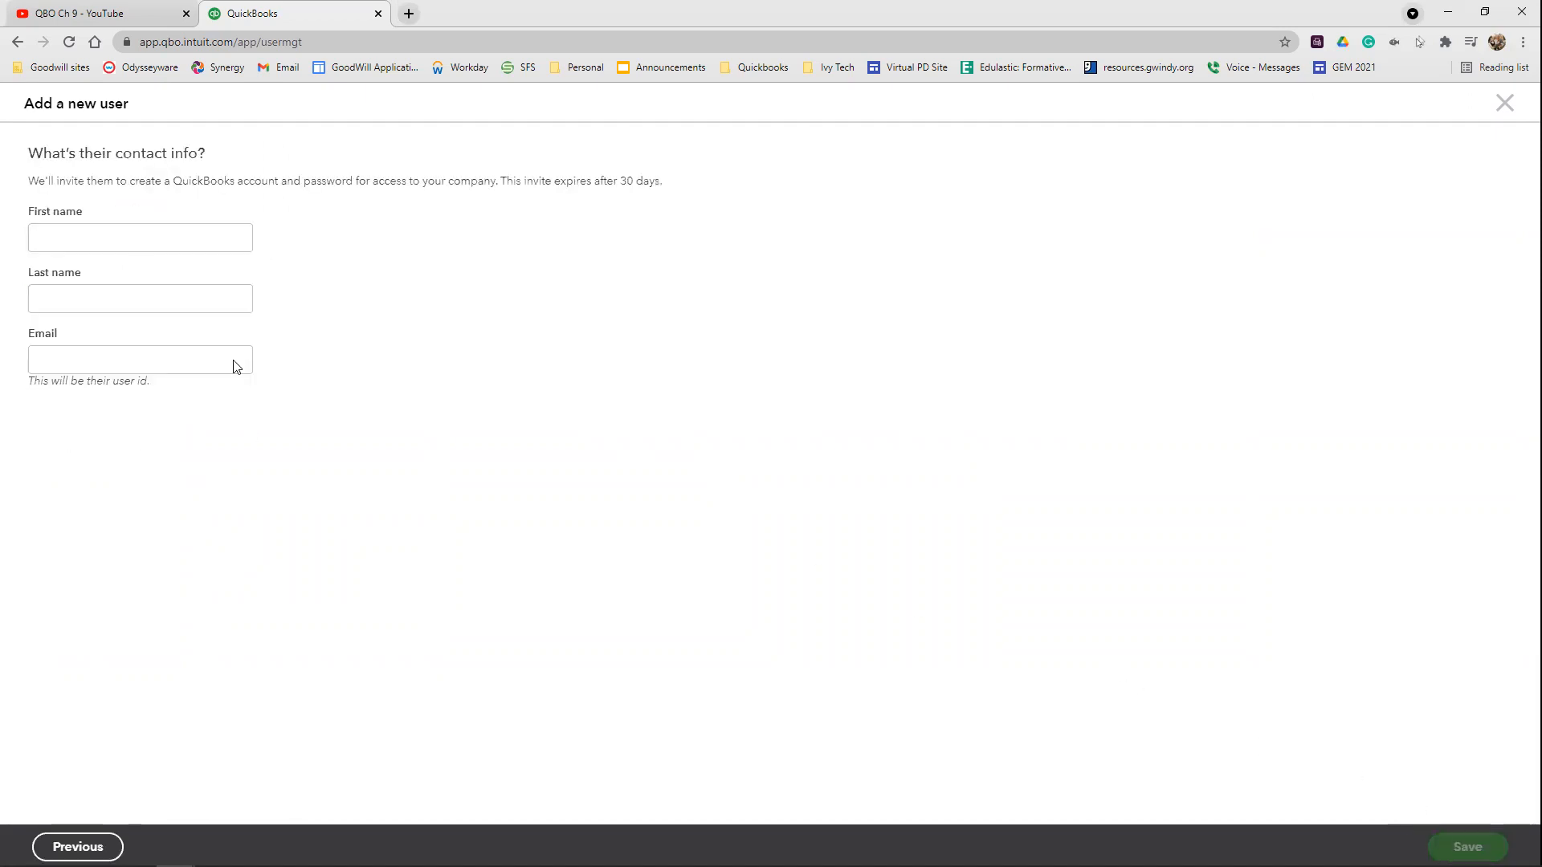
click(140, 237)
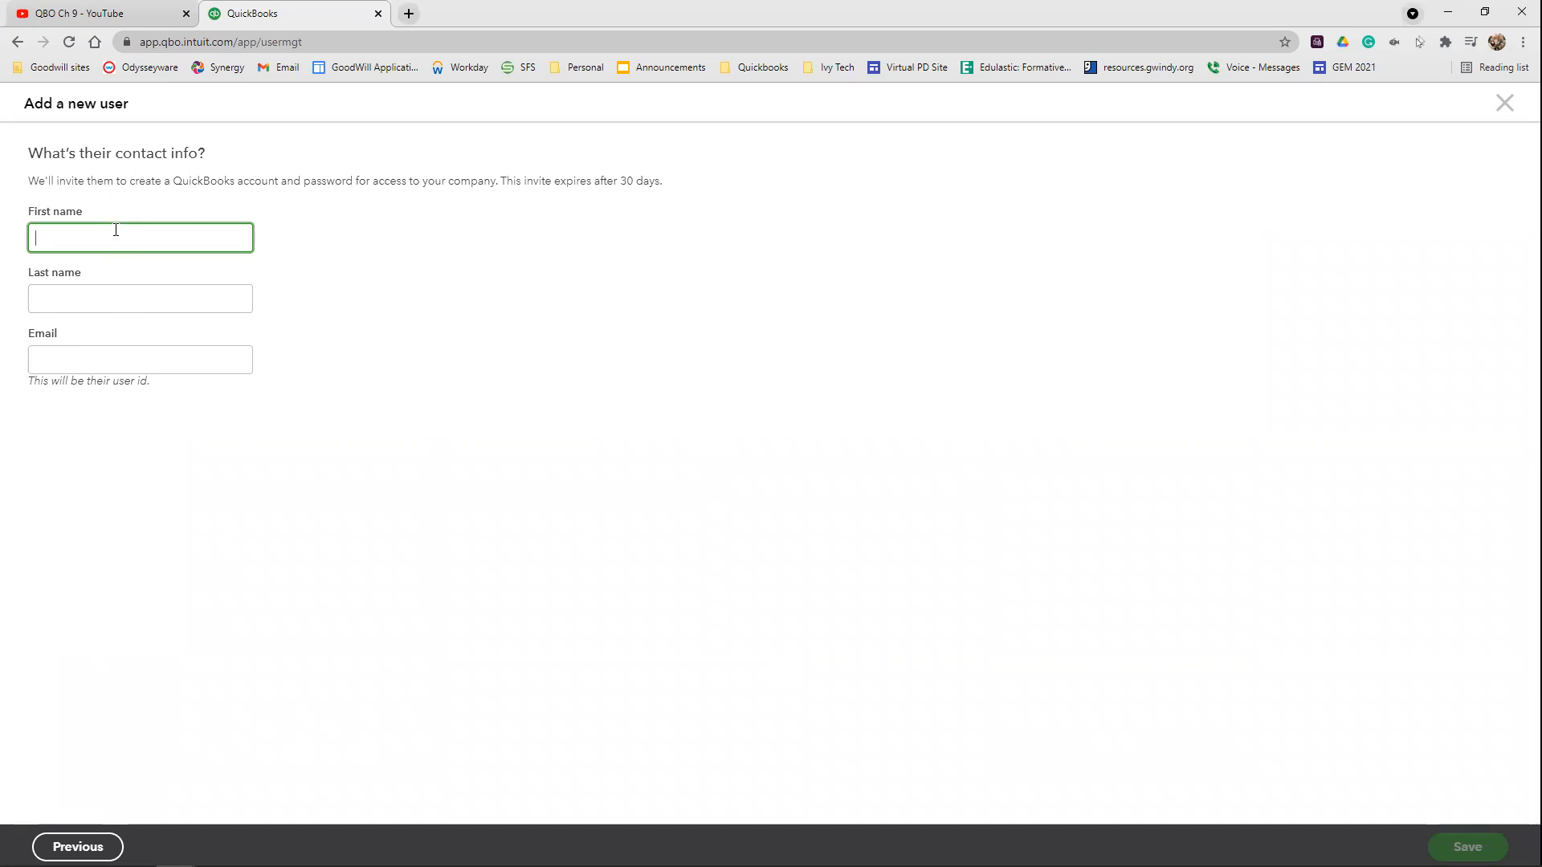
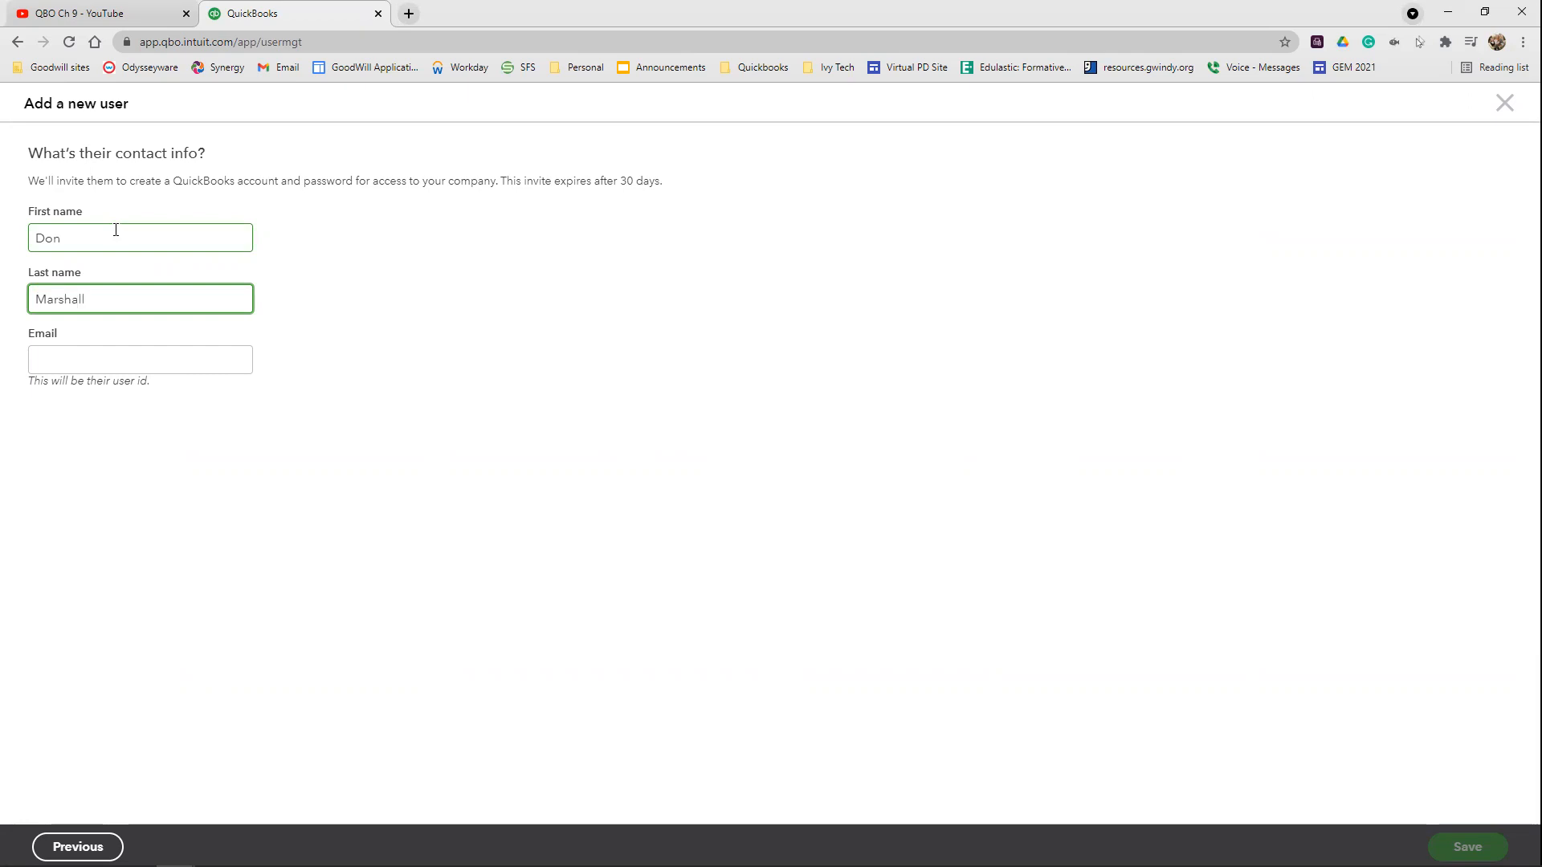
click(140, 359)
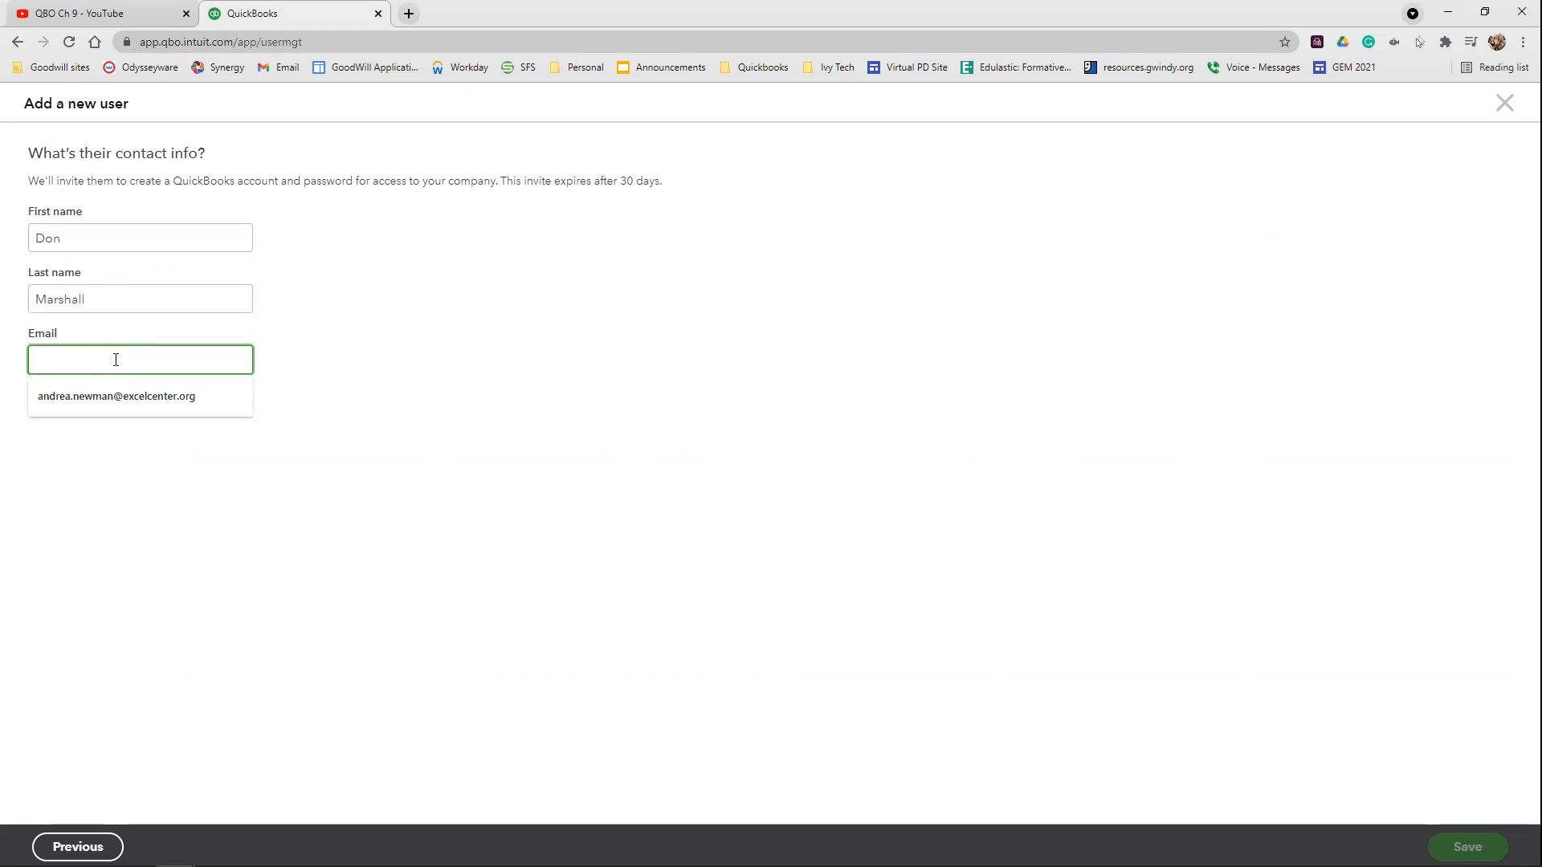
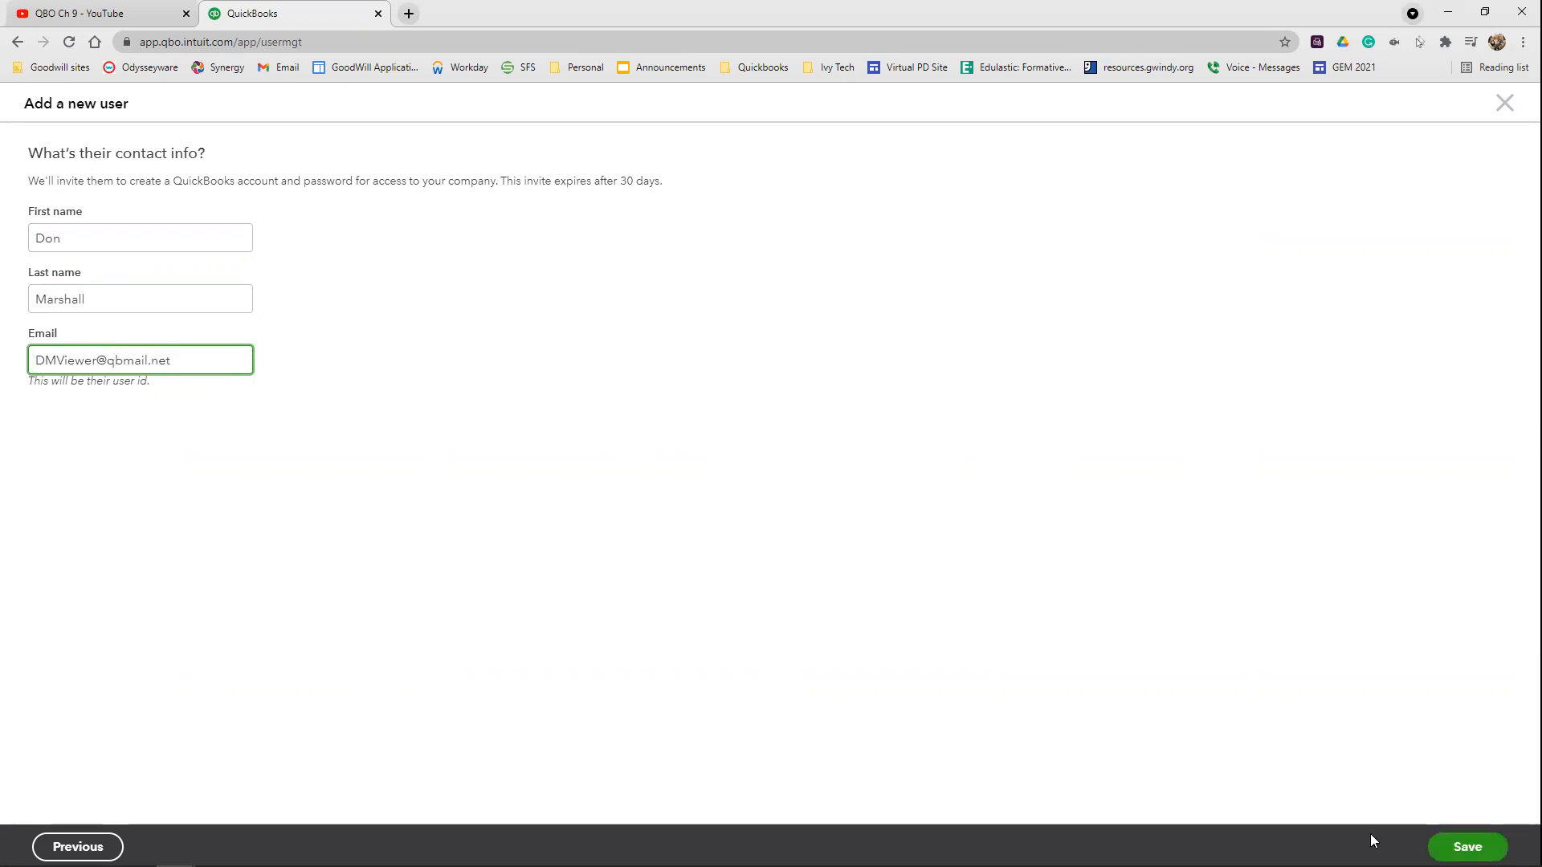
click(1466, 846)
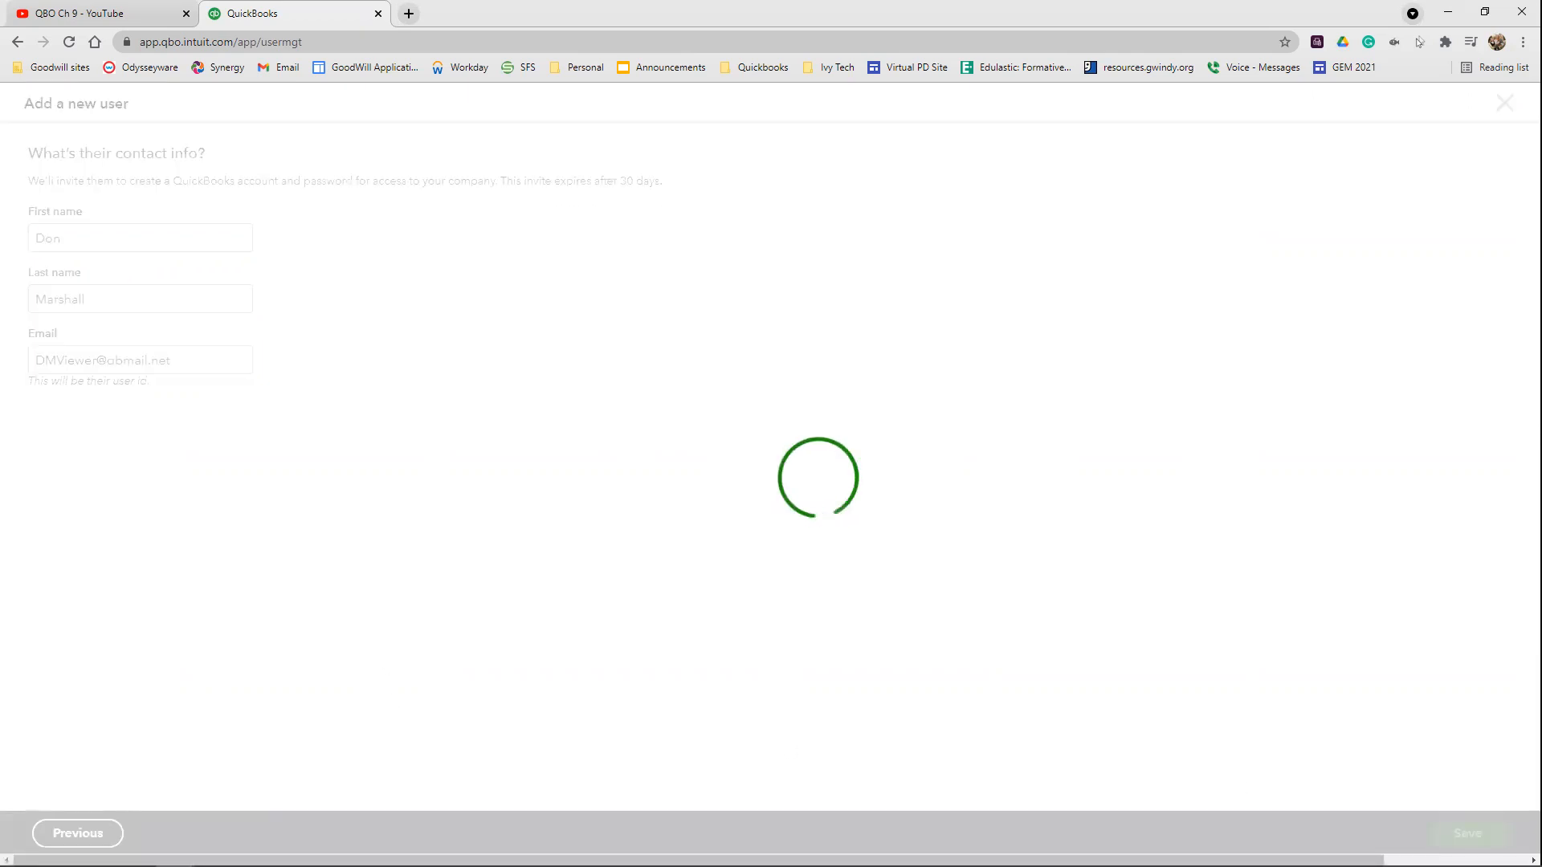
click(1466, 833)
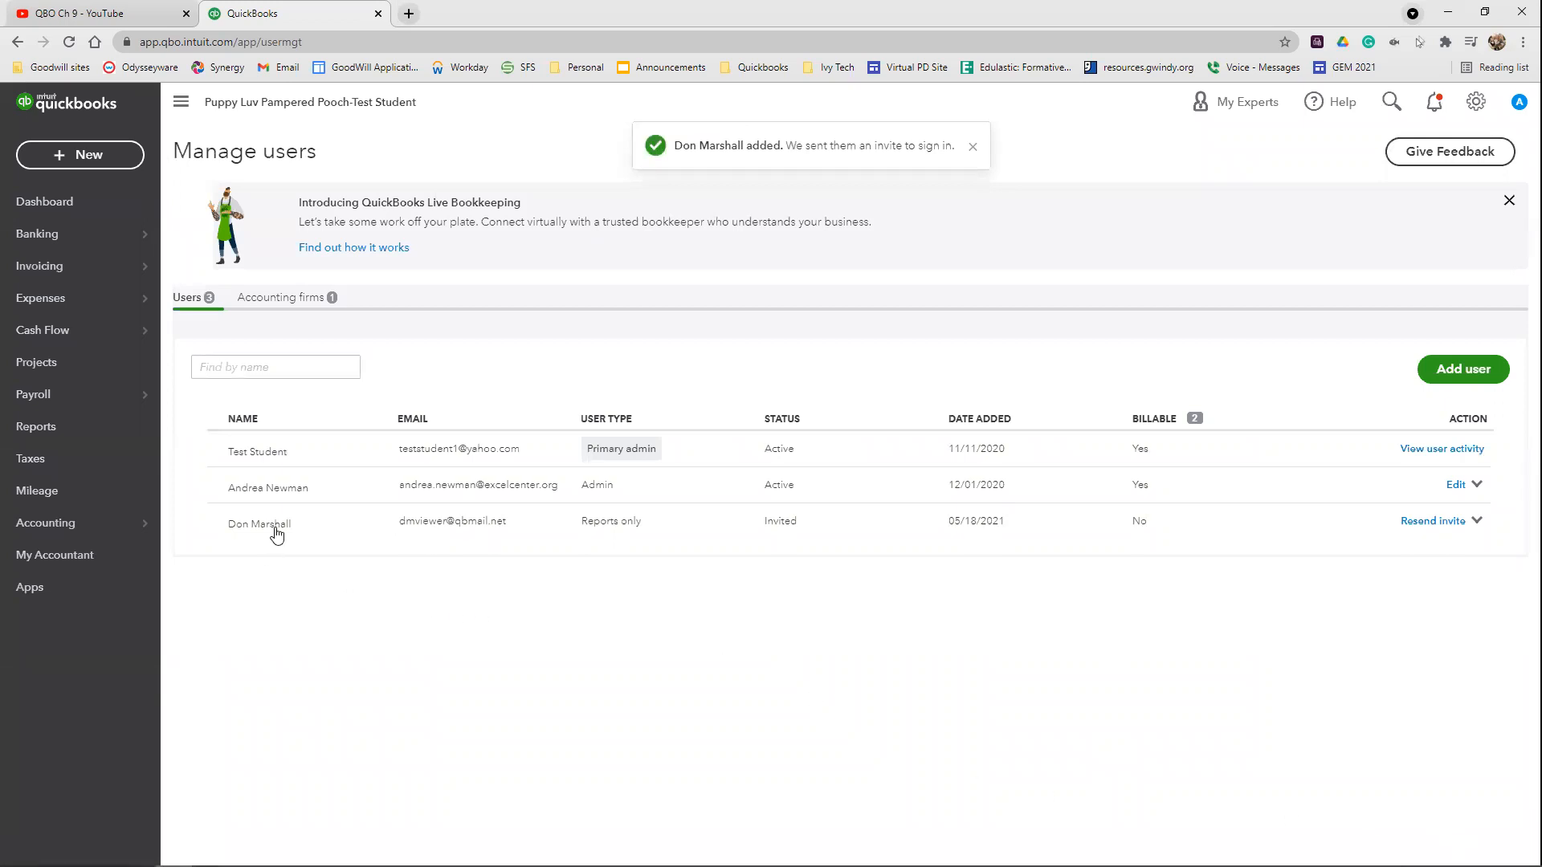
click(972, 145)
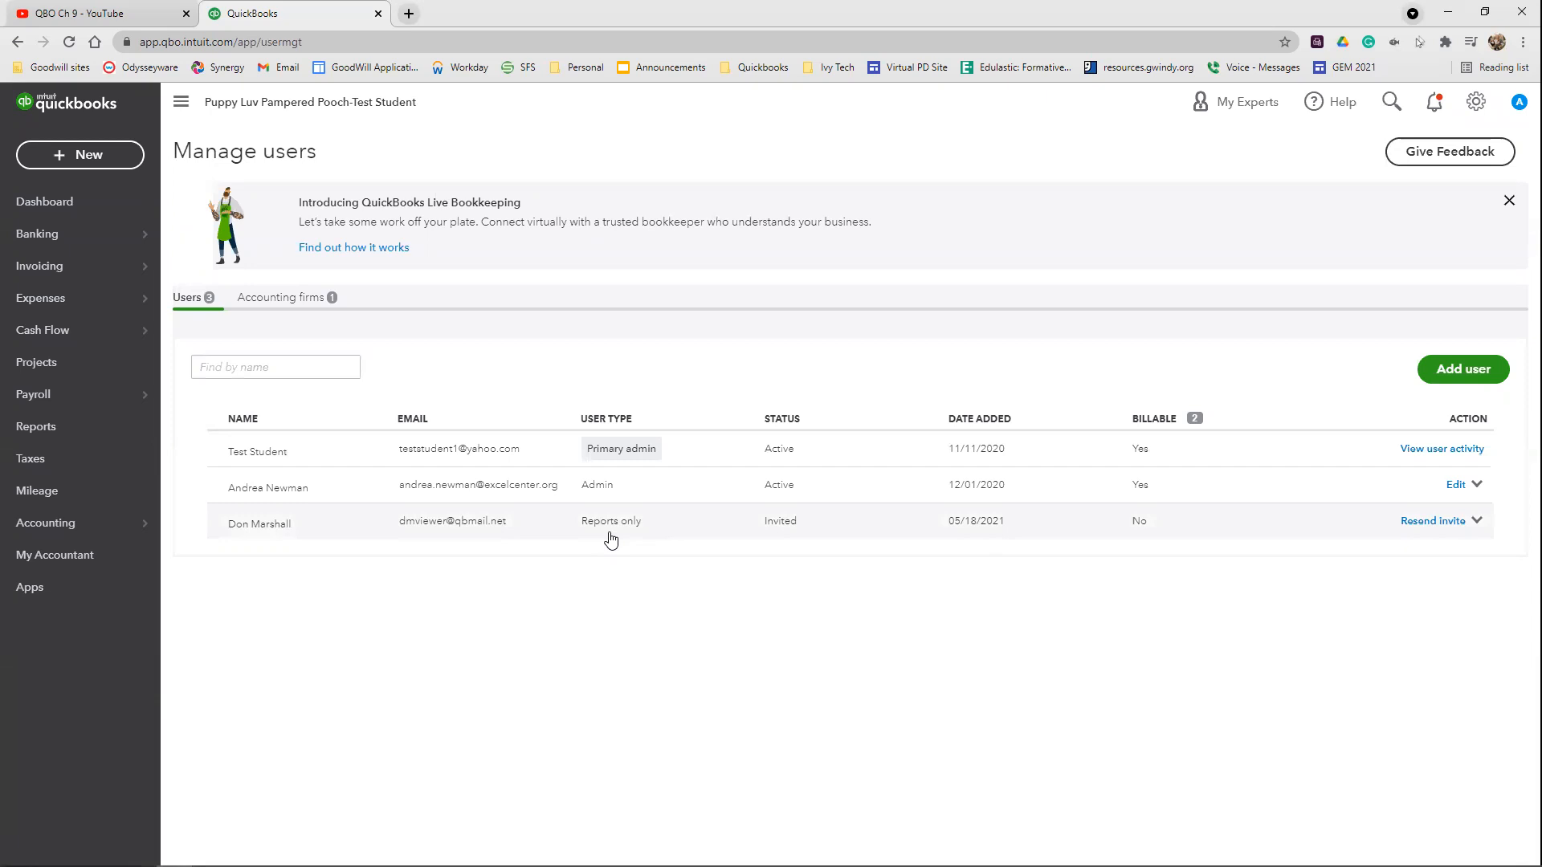
mouse_move(785, 529)
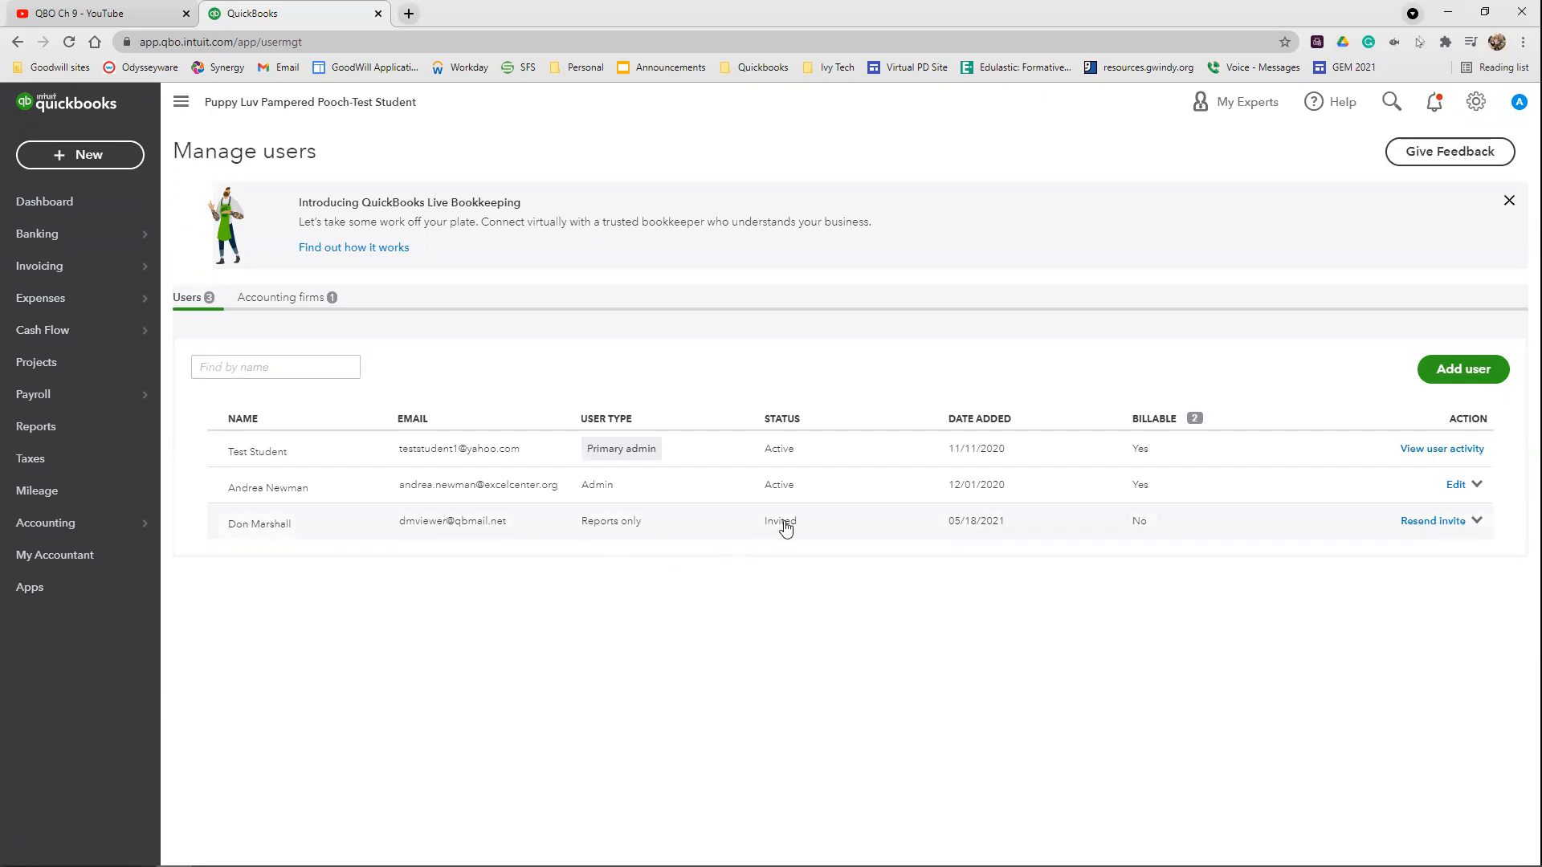
mouse_move(289, 304)
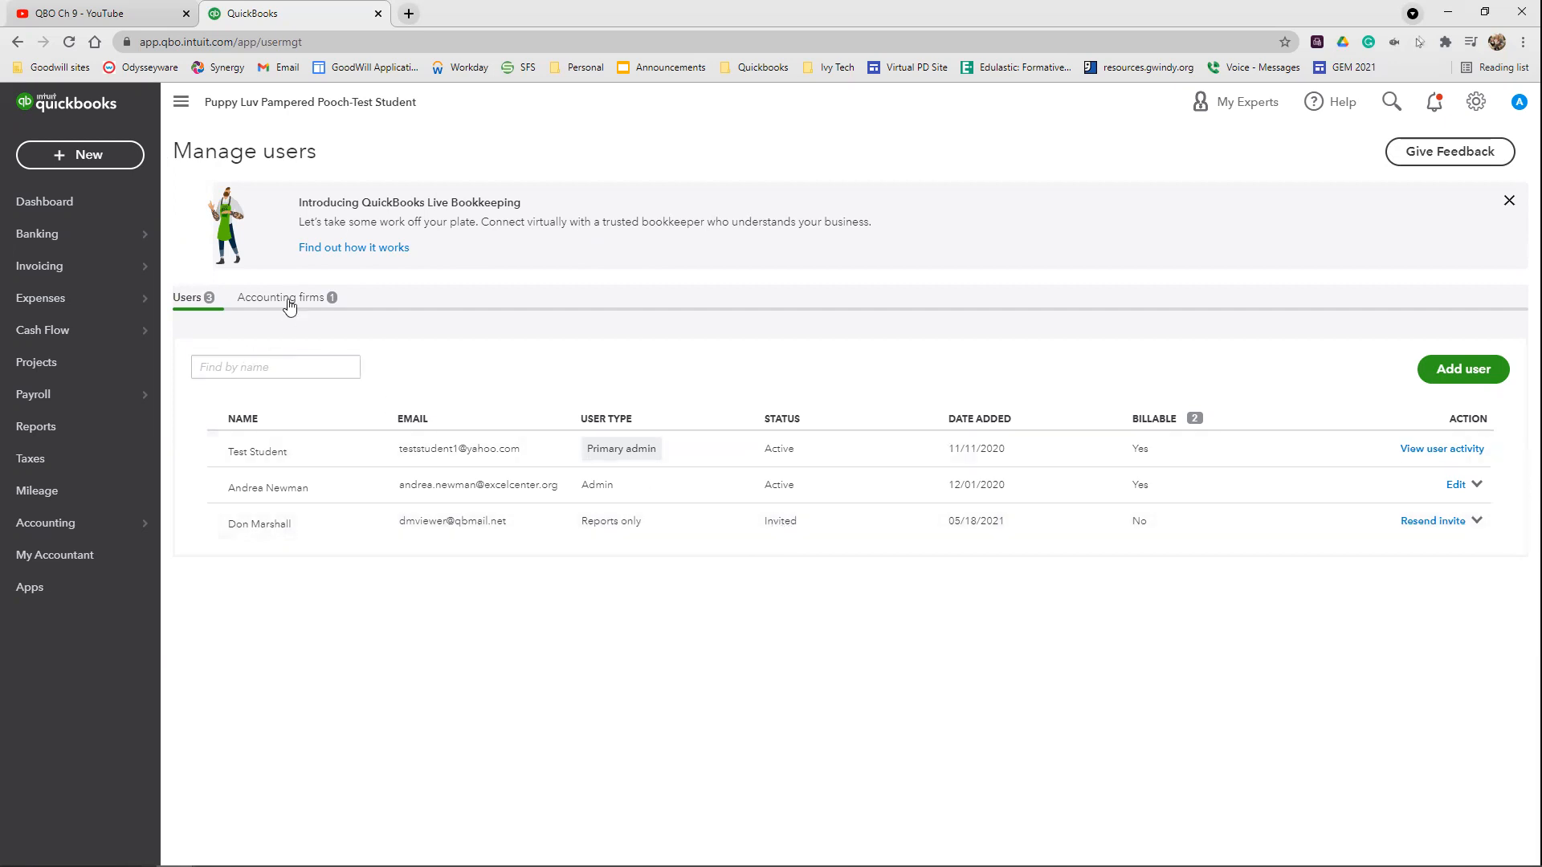
On the Accounting firms tab, start inviting a new accounting firm
click(281, 297)
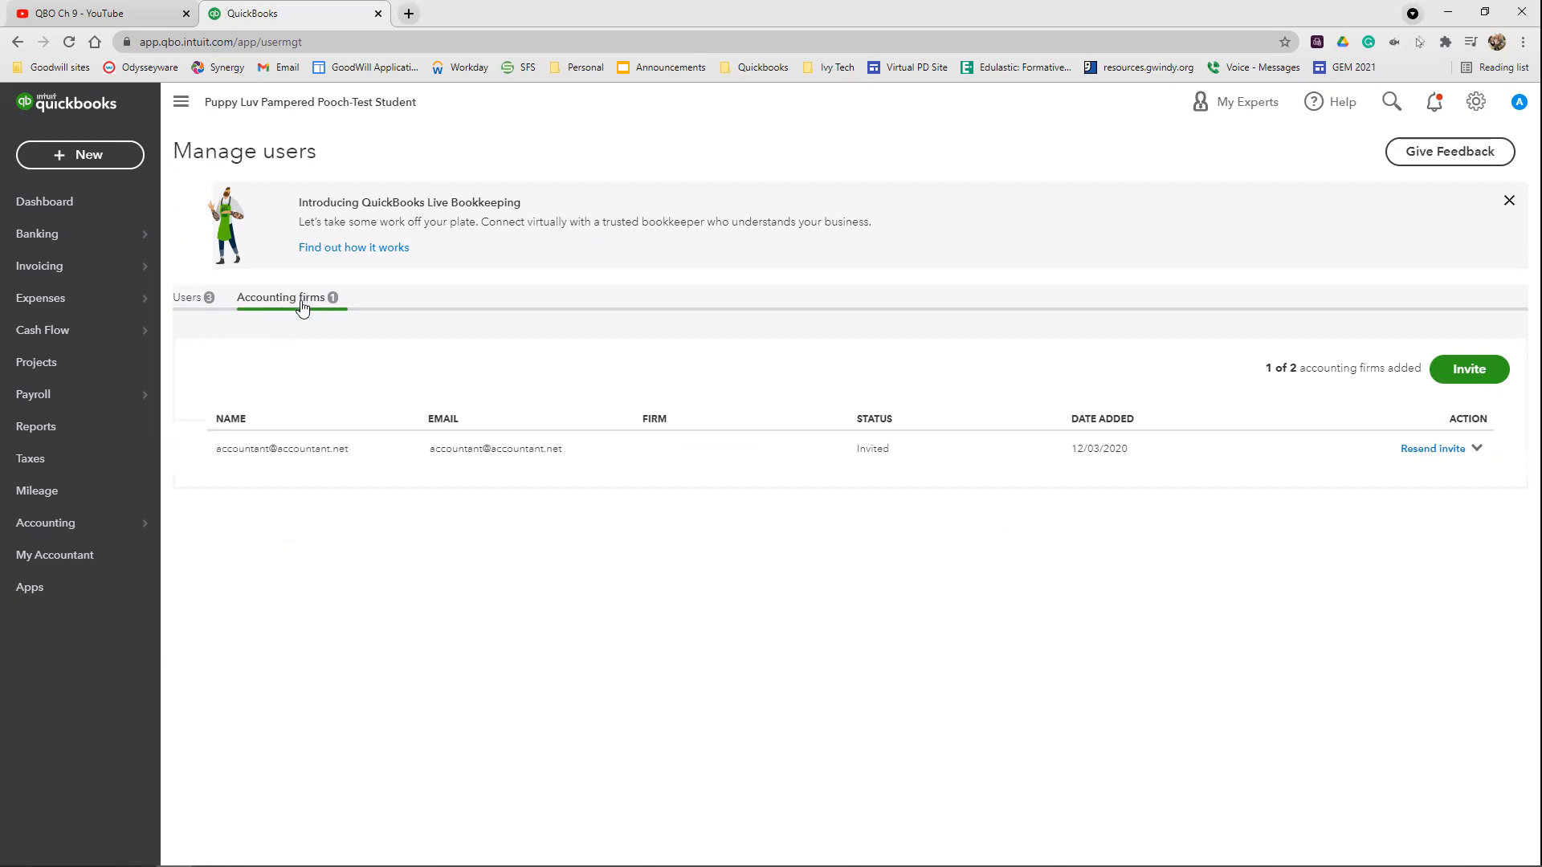
mouse_move(395, 414)
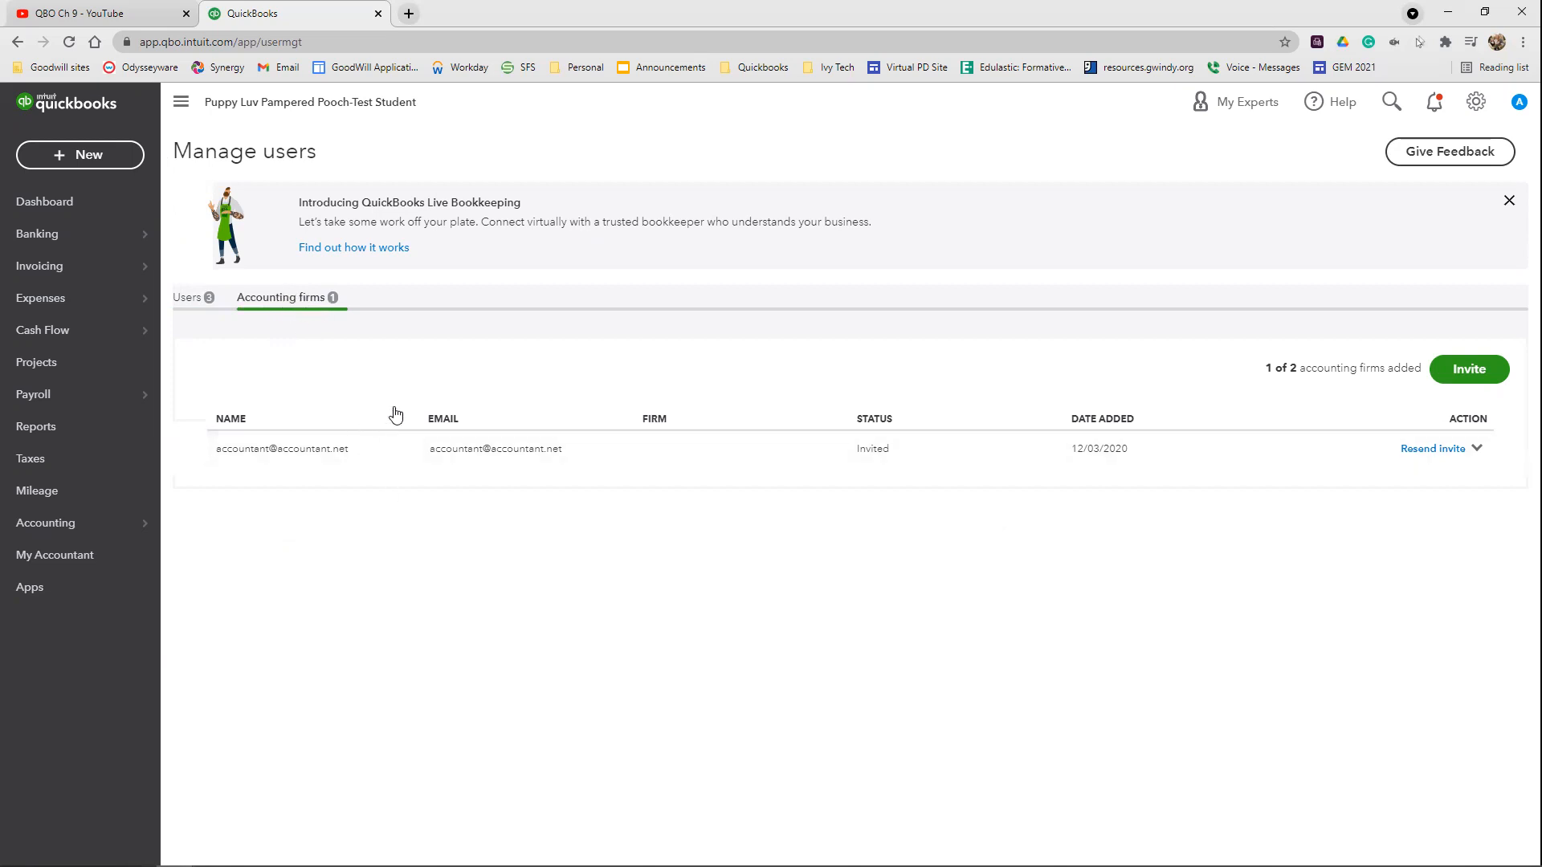
mouse_move(1468, 368)
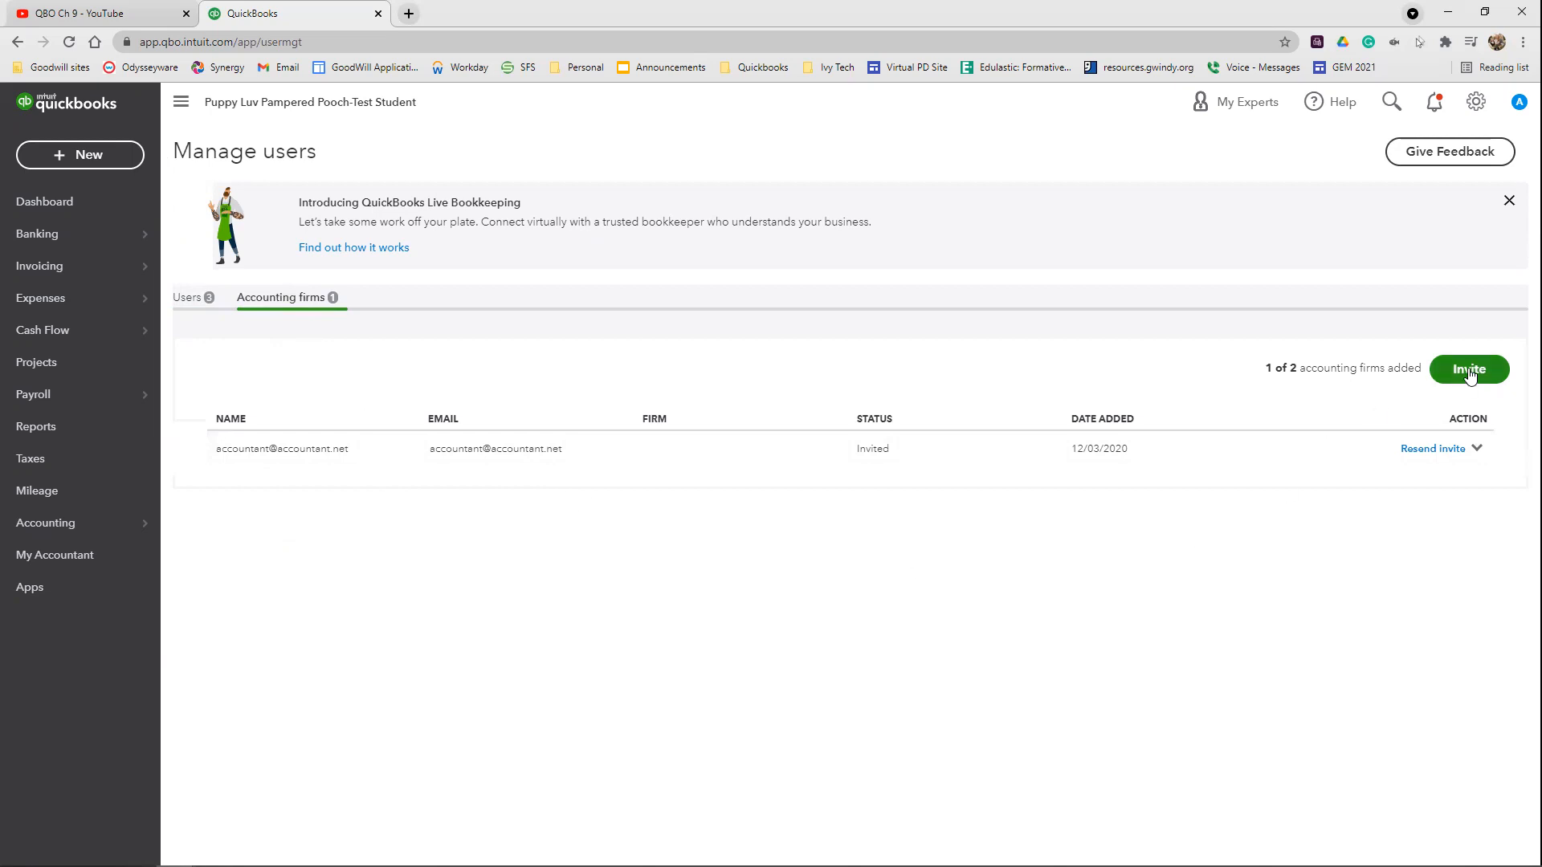
click(1467, 369)
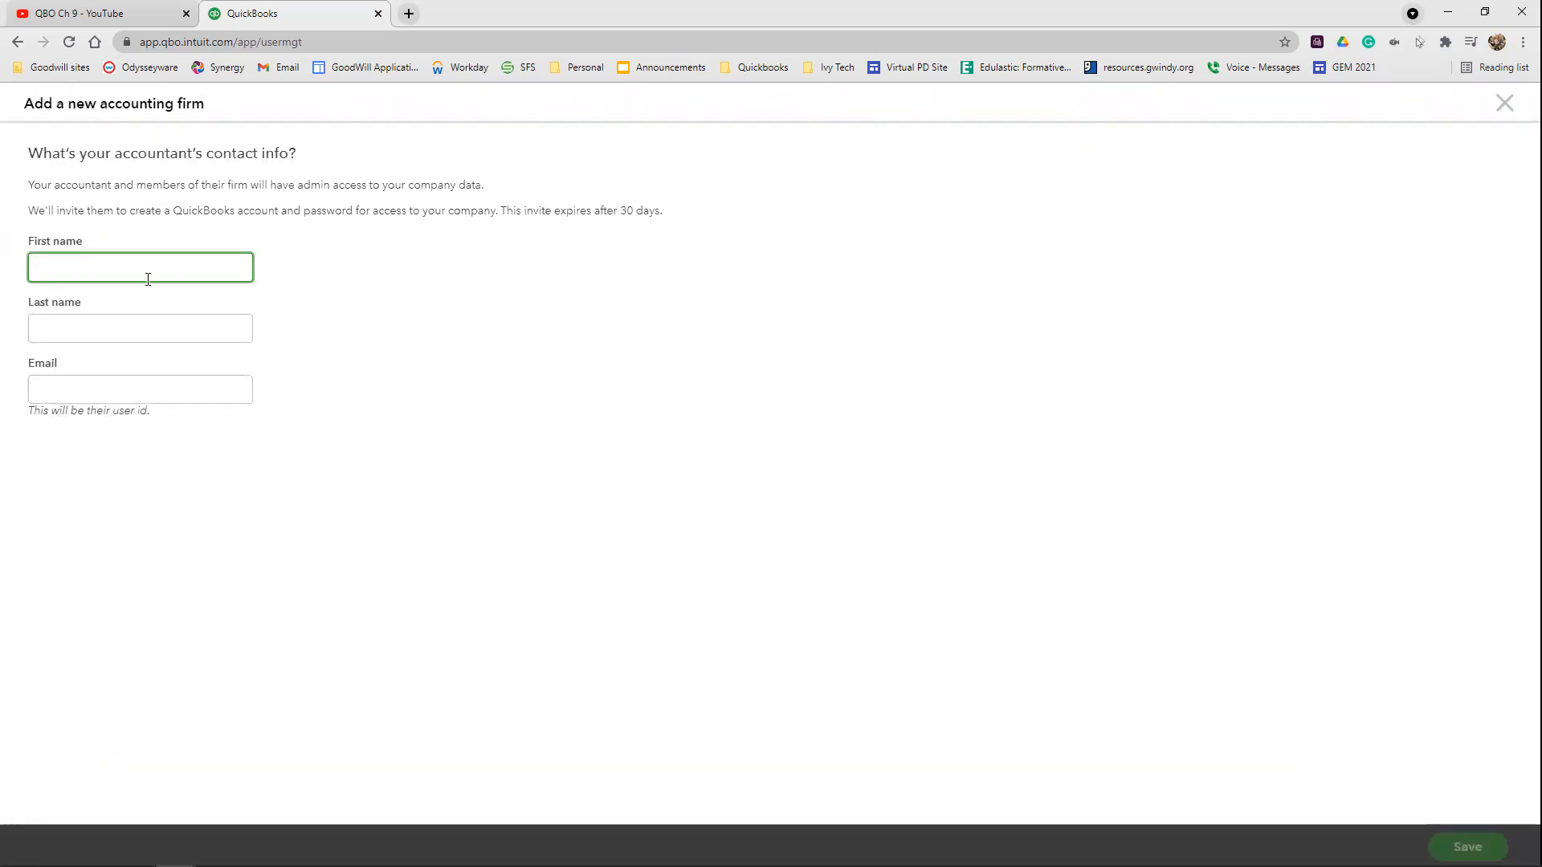
mouse_move(153, 289)
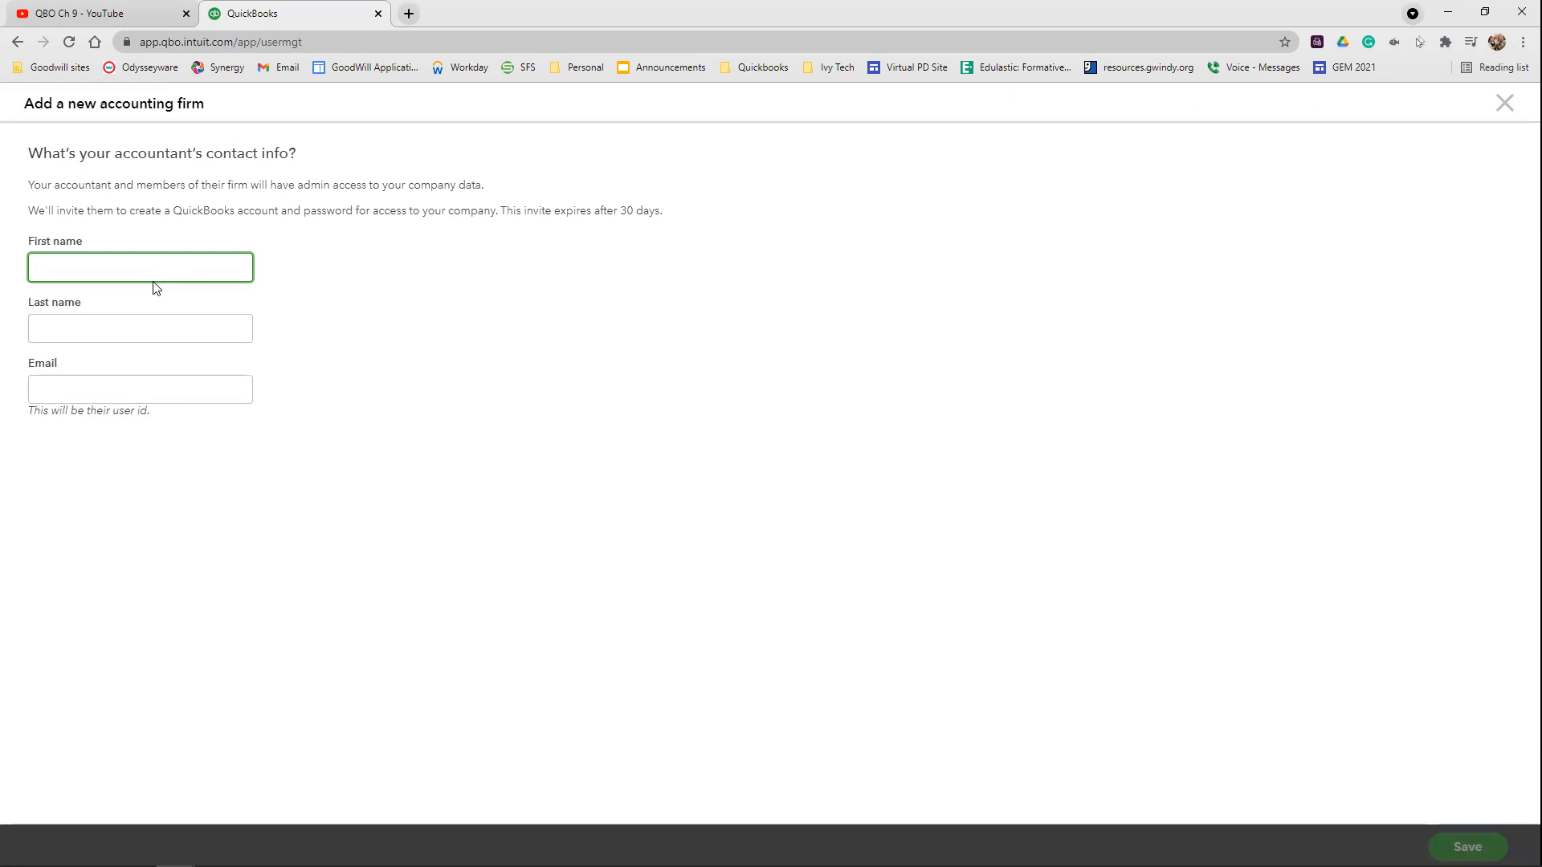
text(Sam)
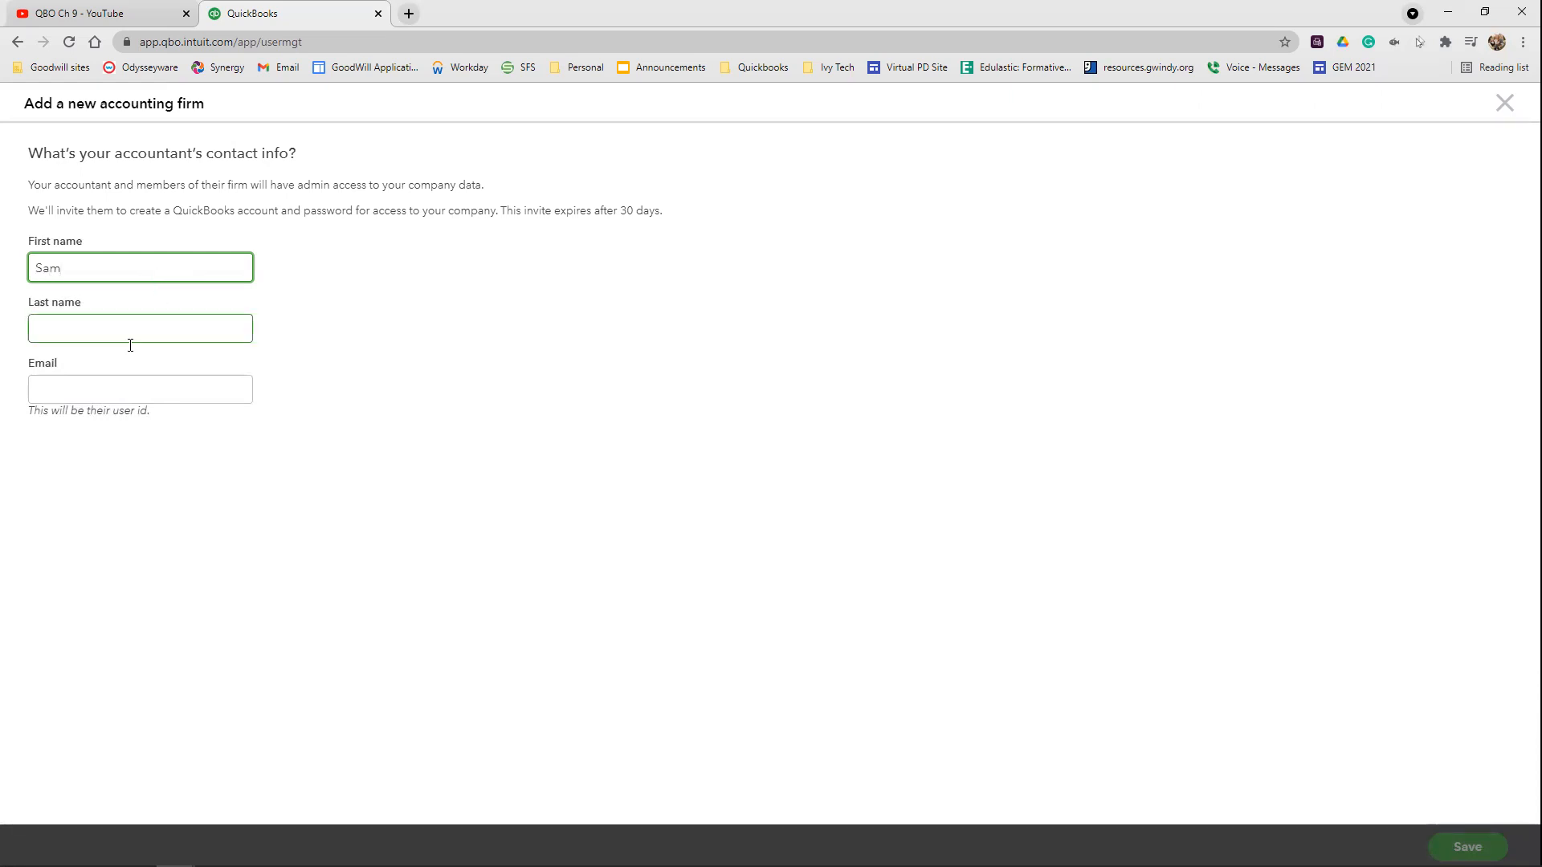
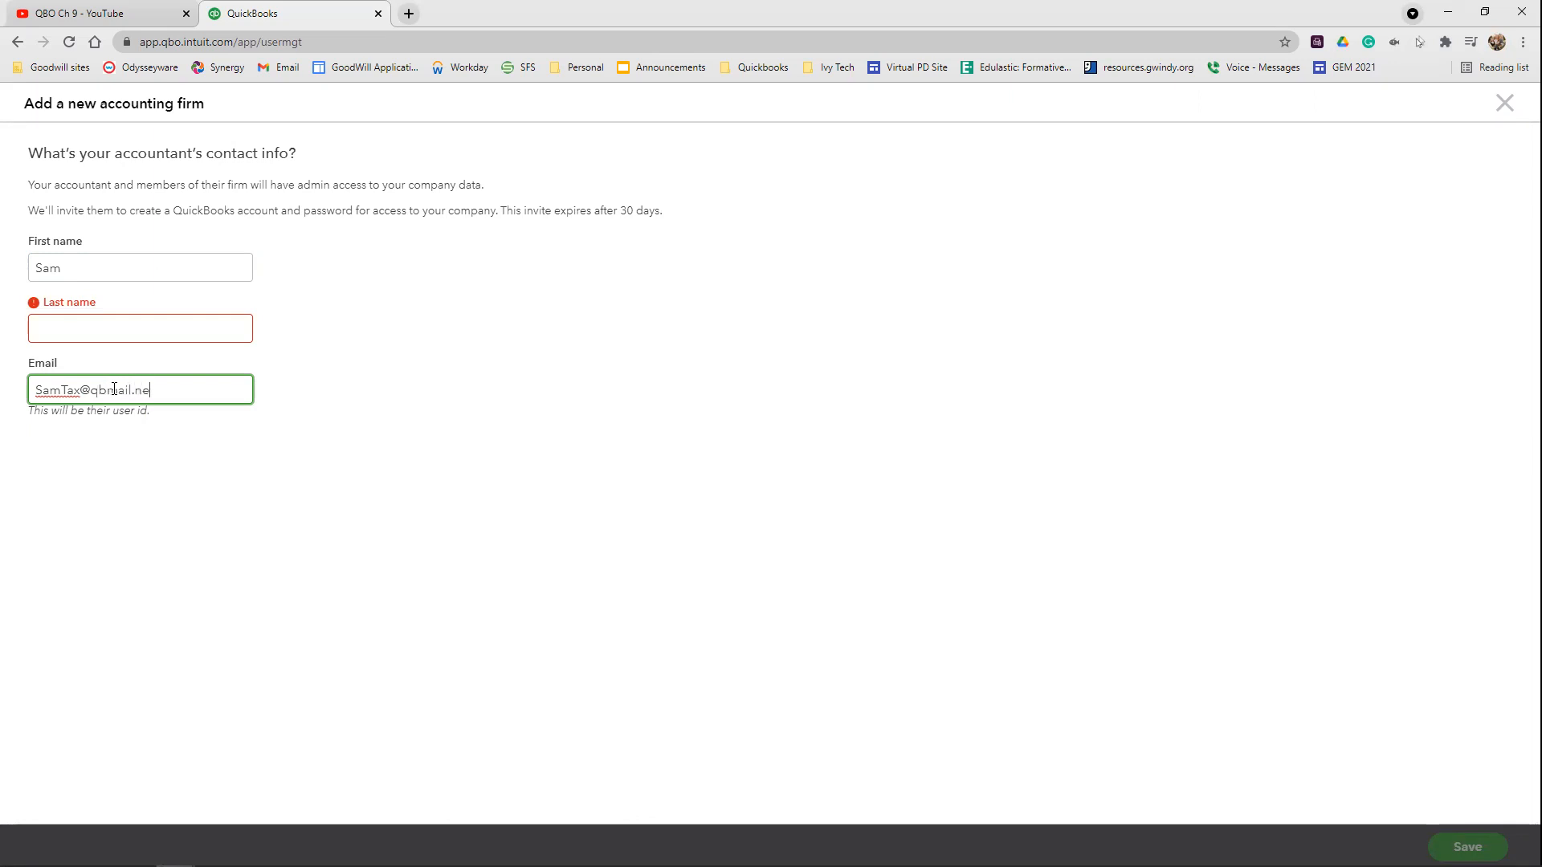
text(Ta)
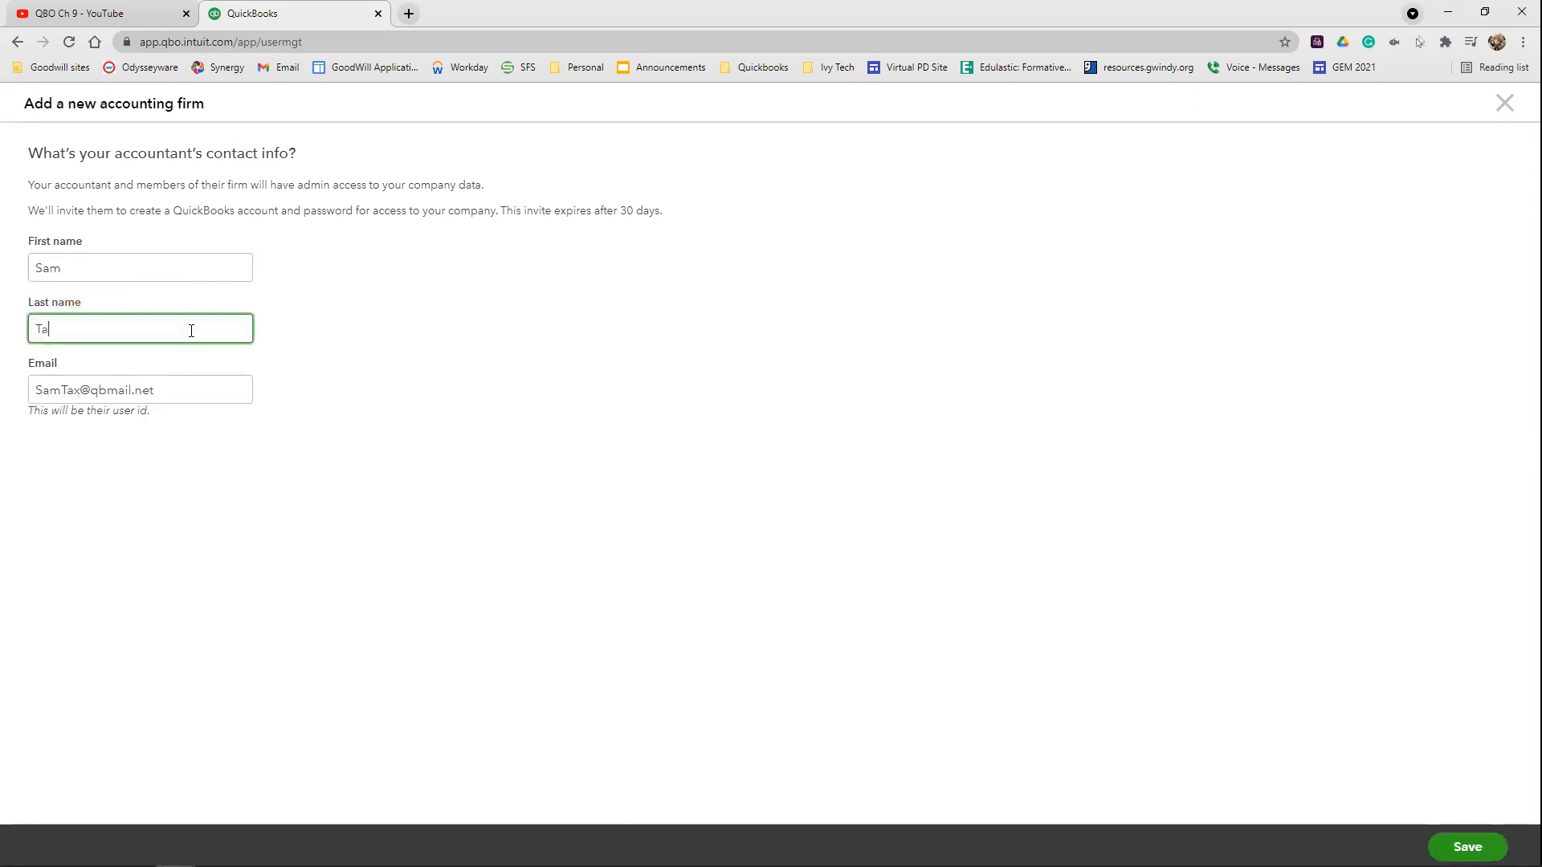
text(x)
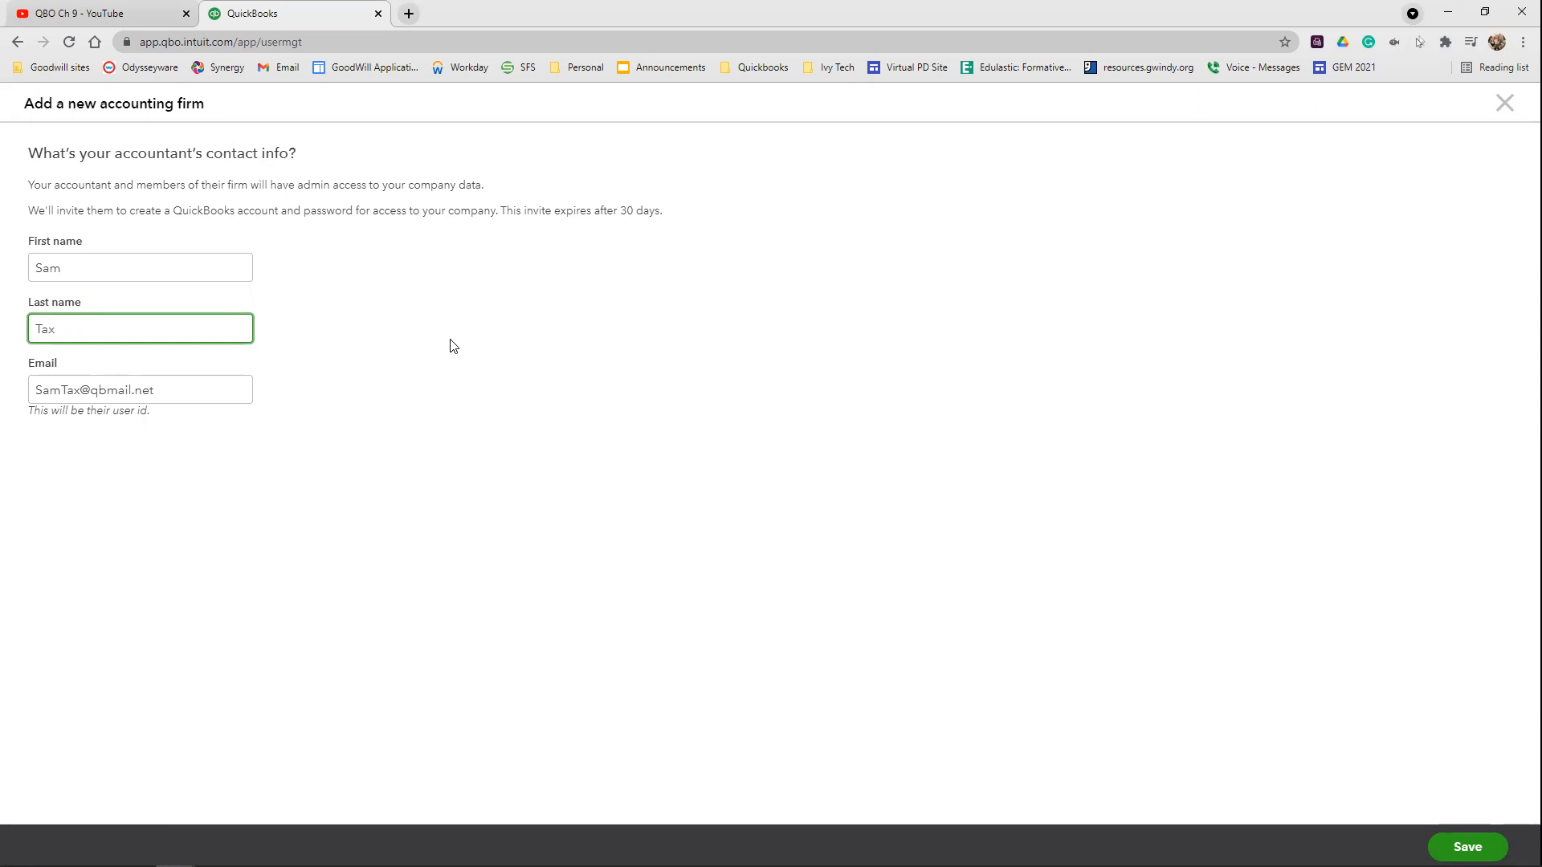
mouse_move(263, 177)
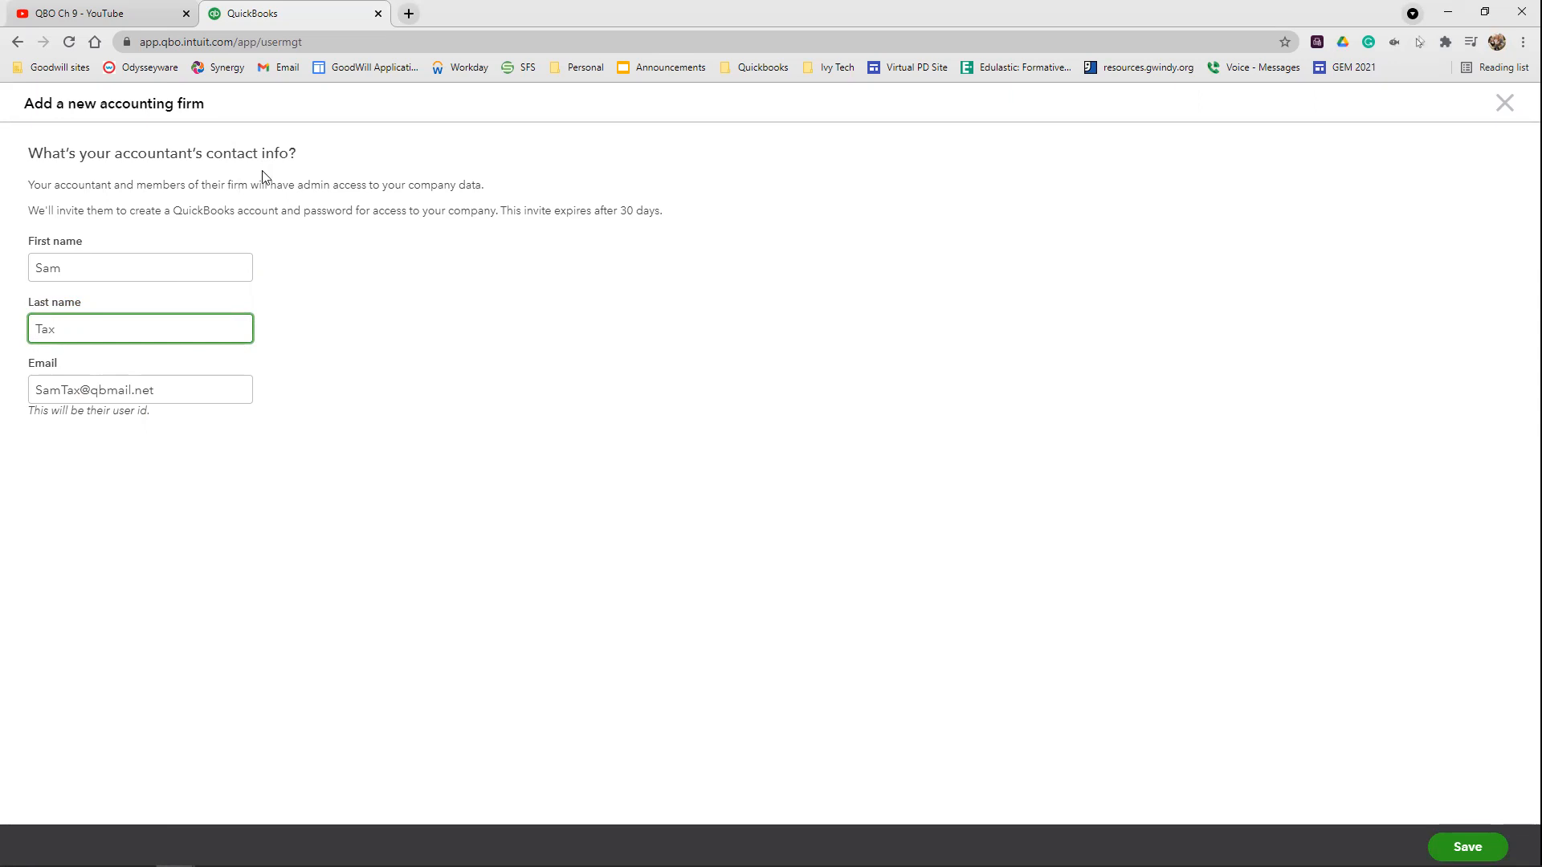
mouse_move(860, 680)
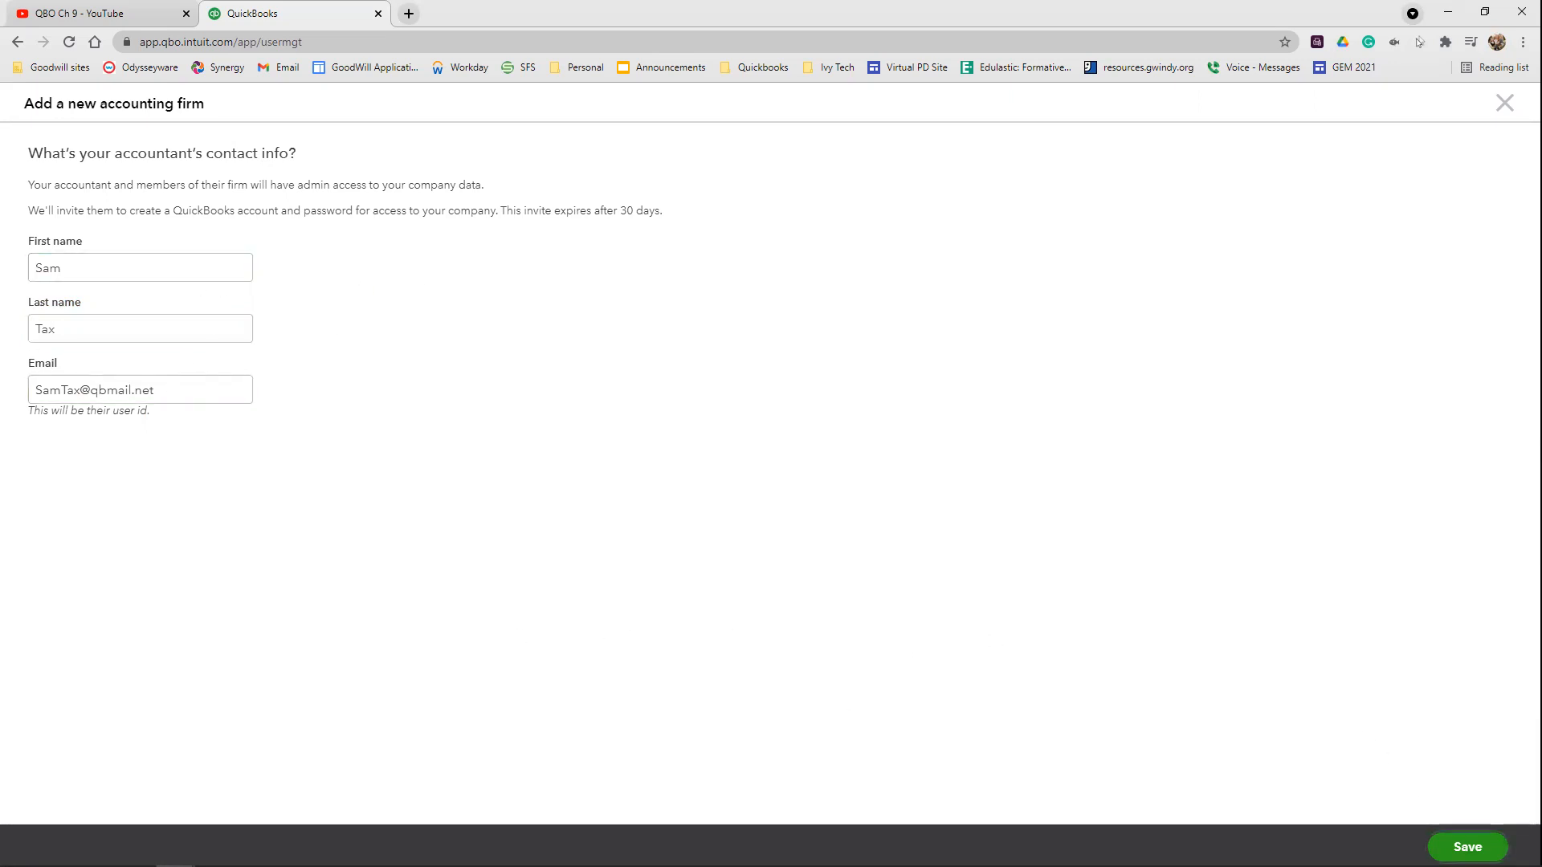
click(1467, 846)
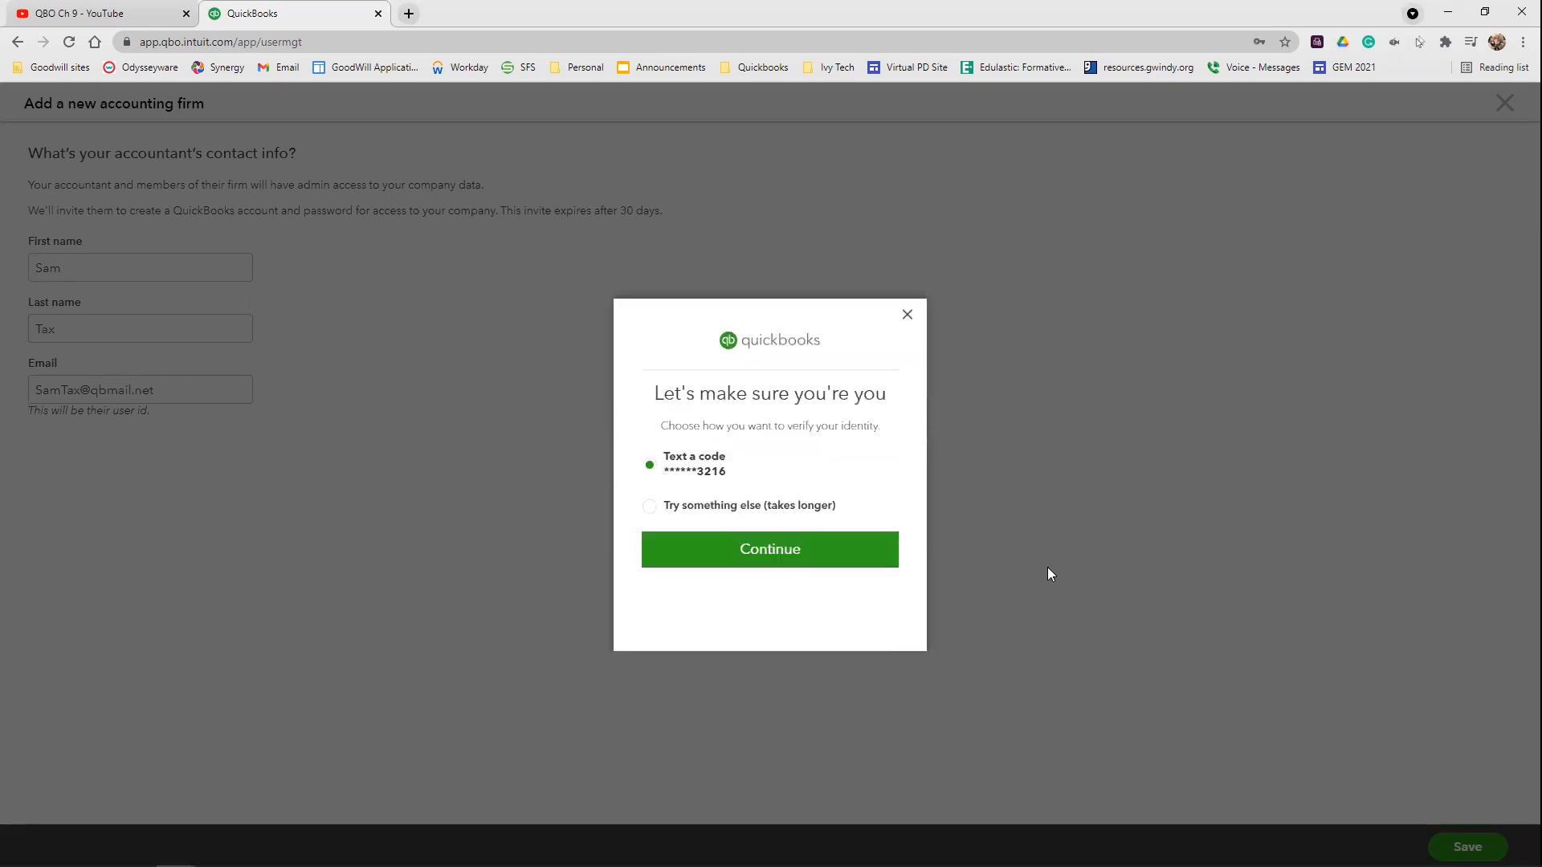
click(769, 549)
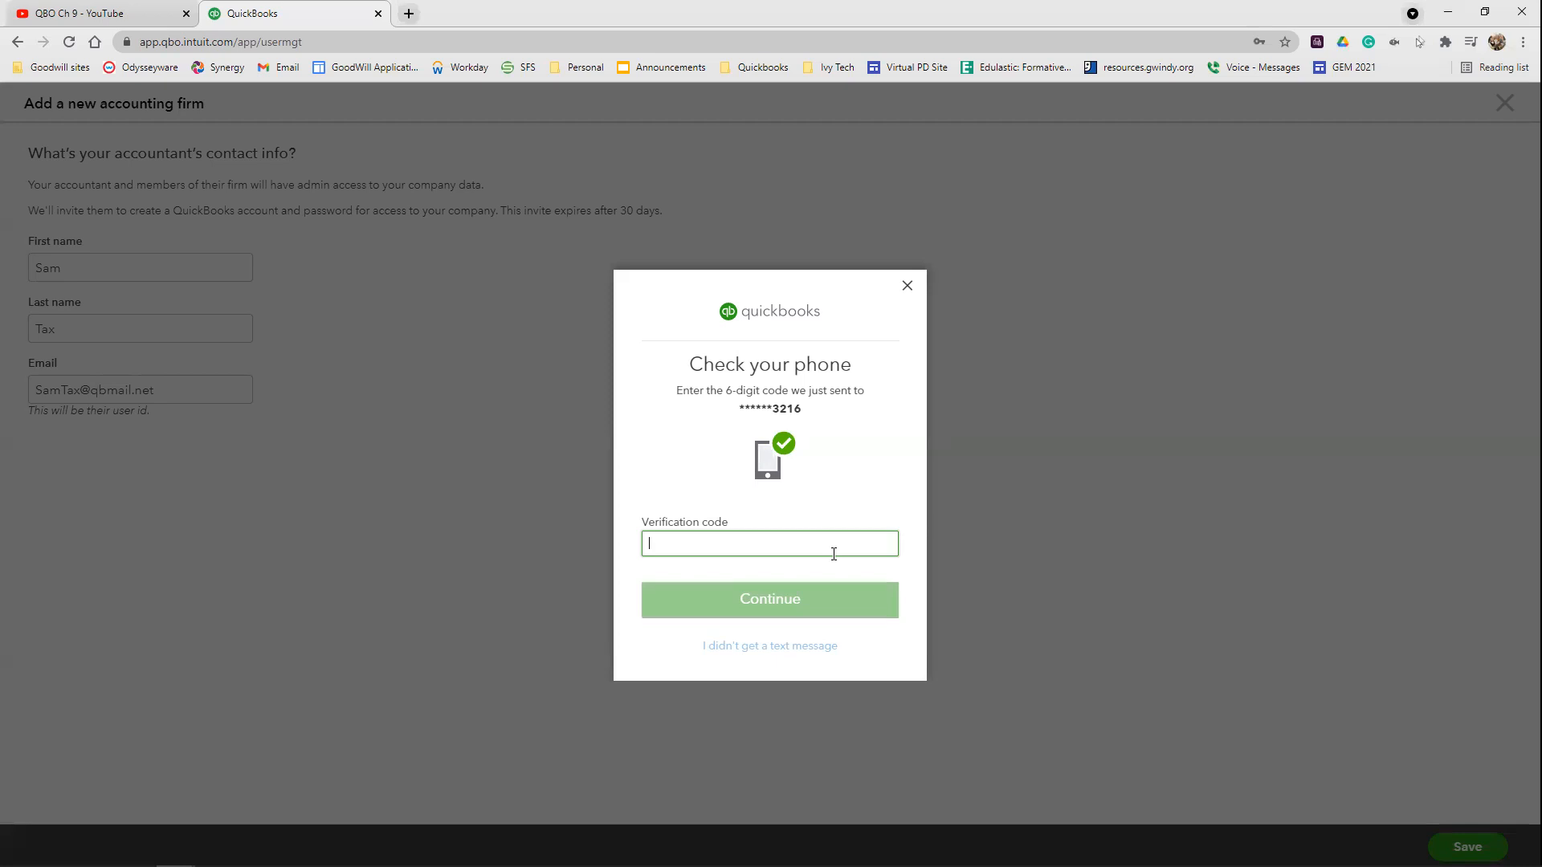
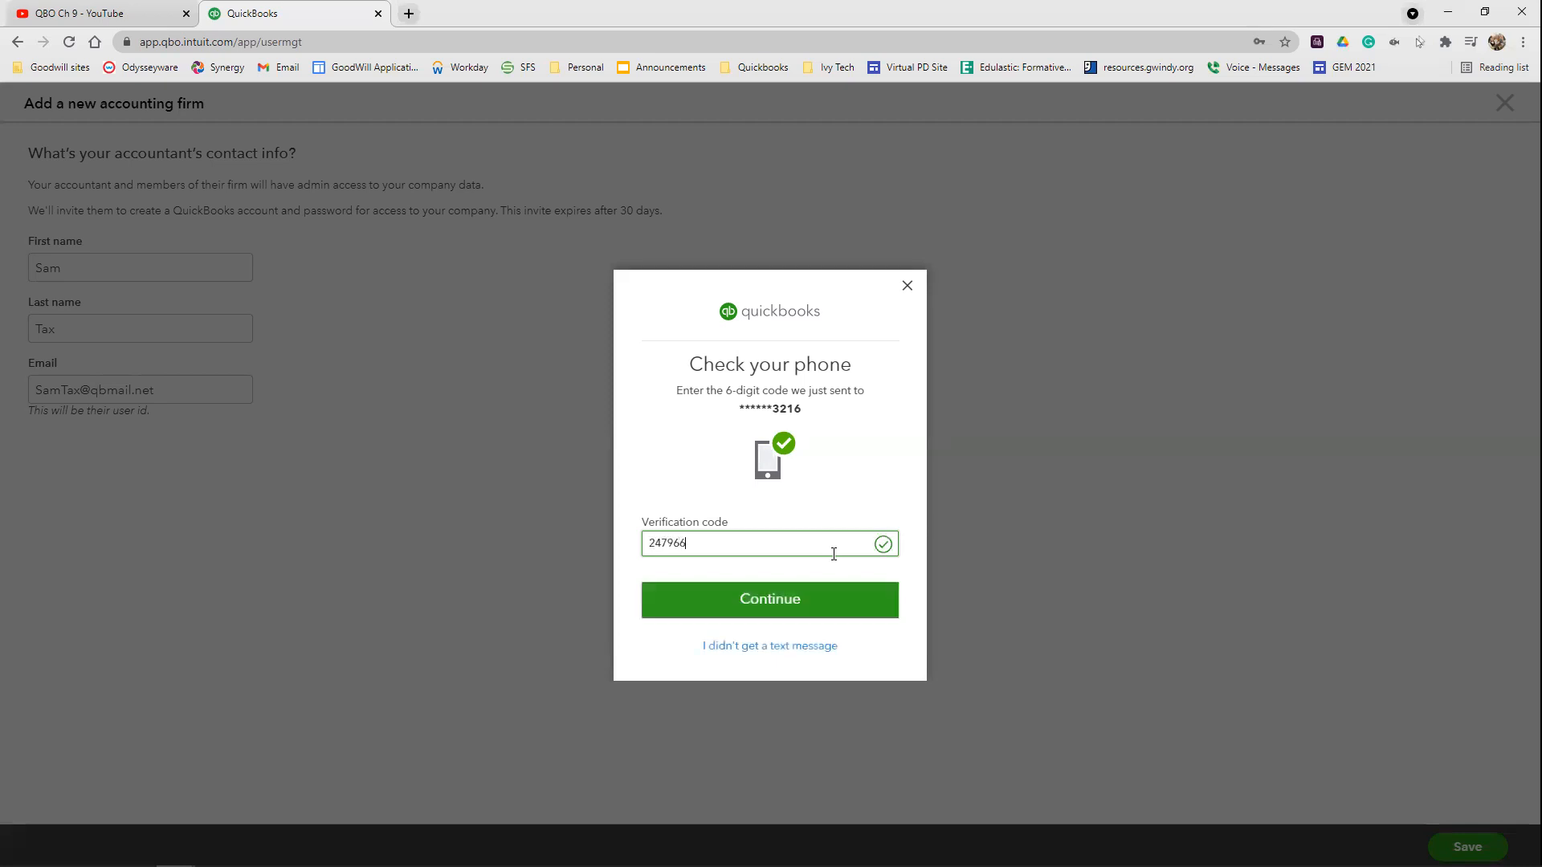
click(770, 599)
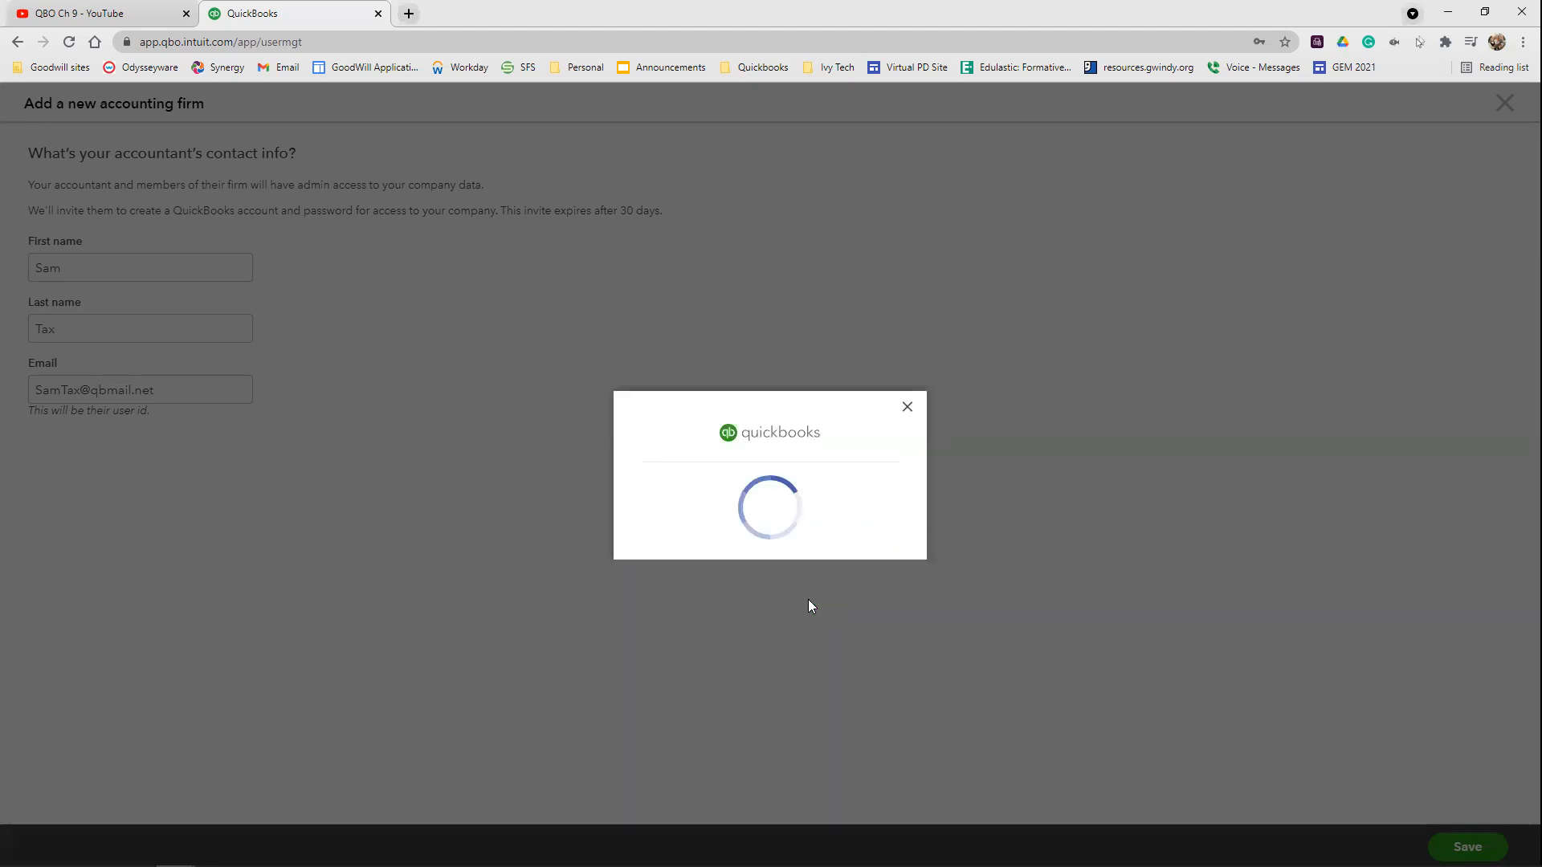
click(1466, 847)
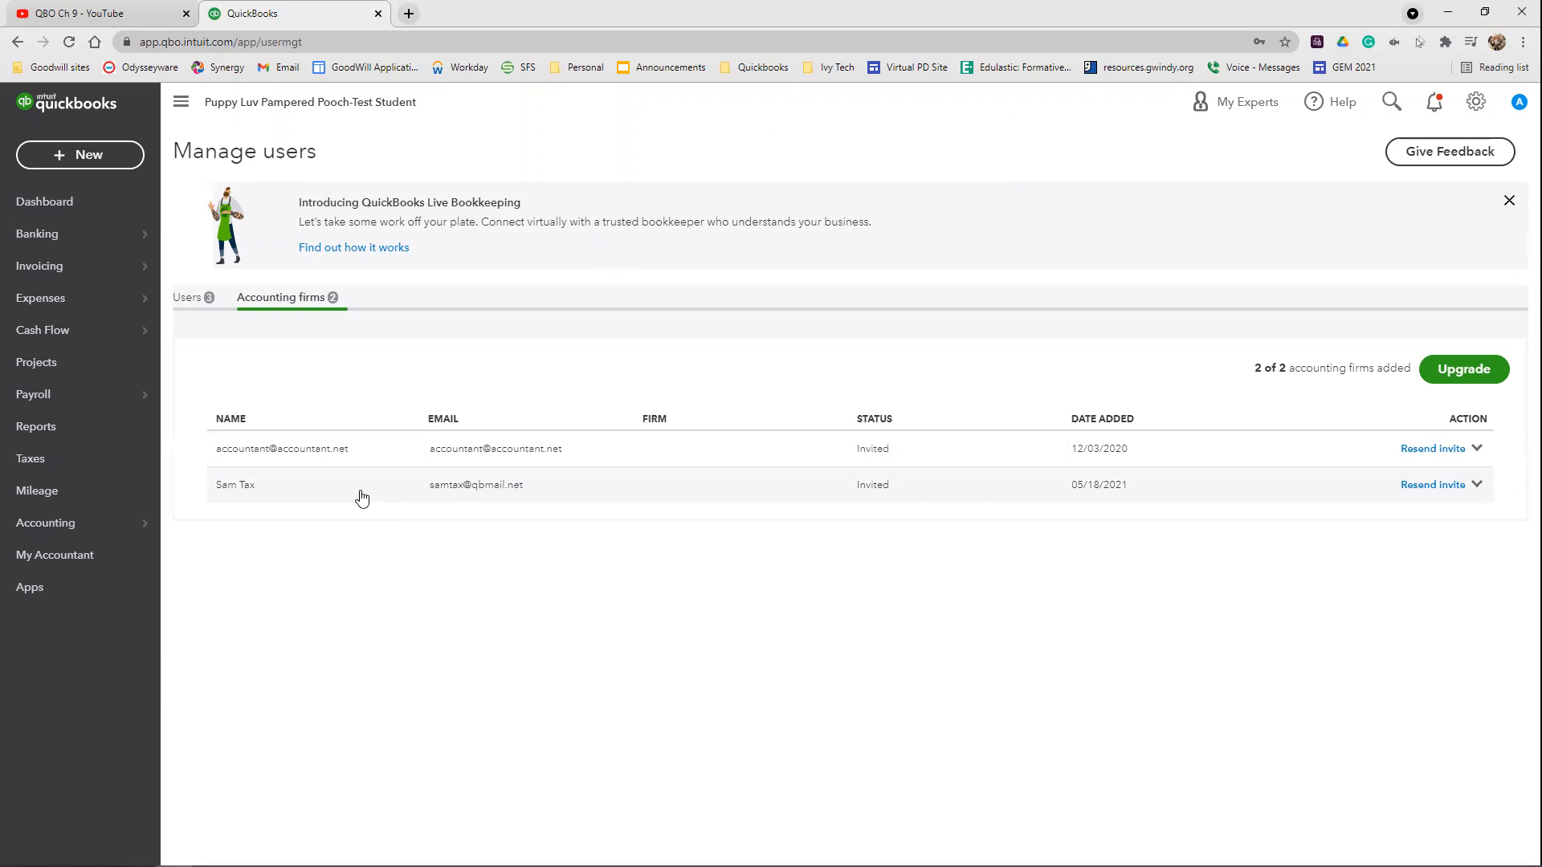
mouse_move(1119, 59)
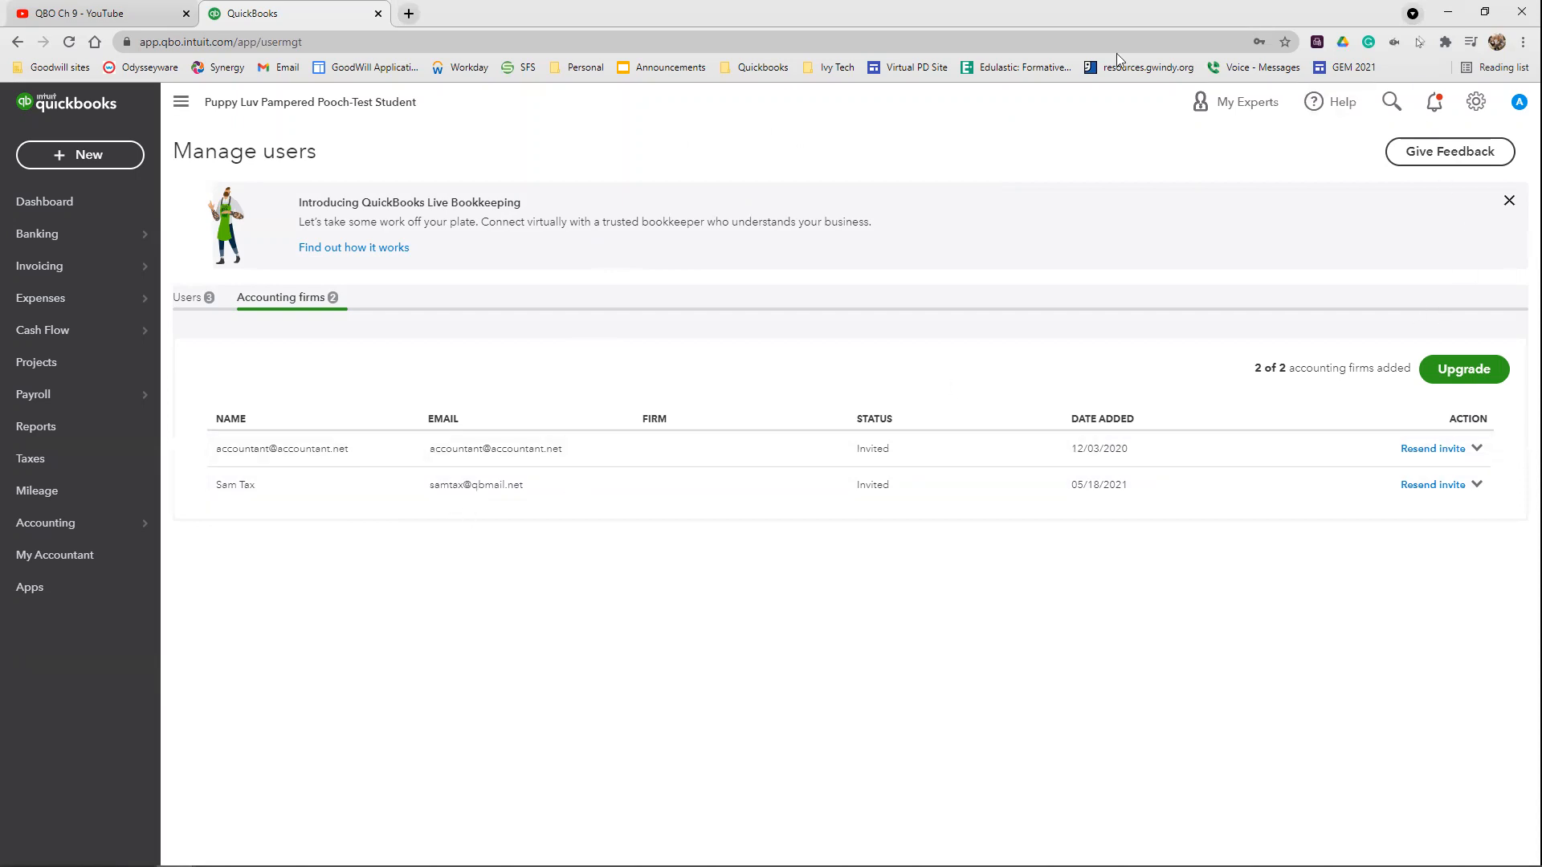